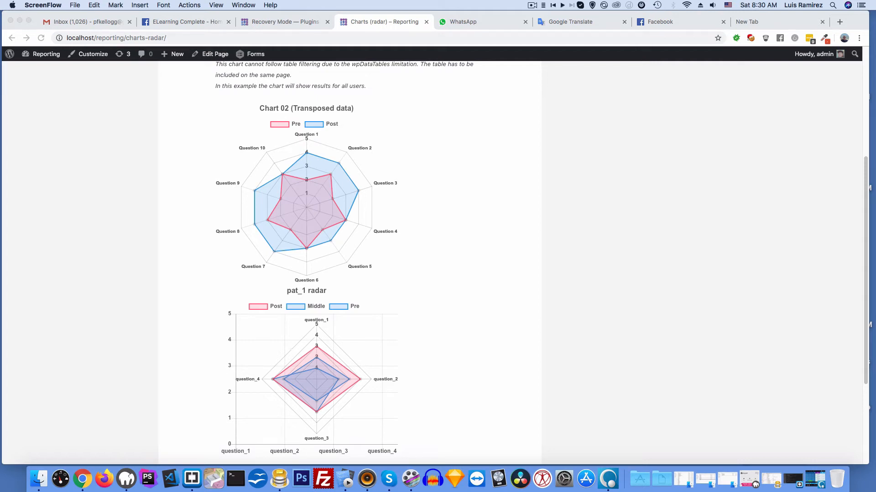
mouse_move(570, 310)
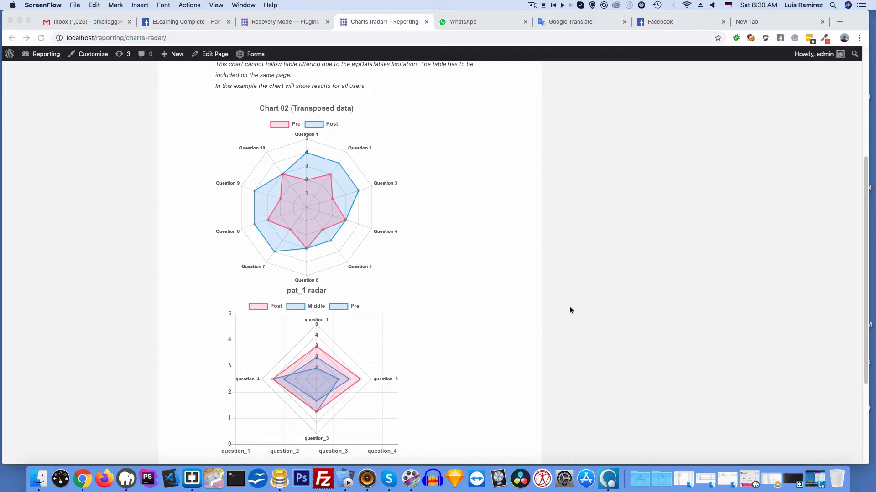
mouse_move(94, 35)
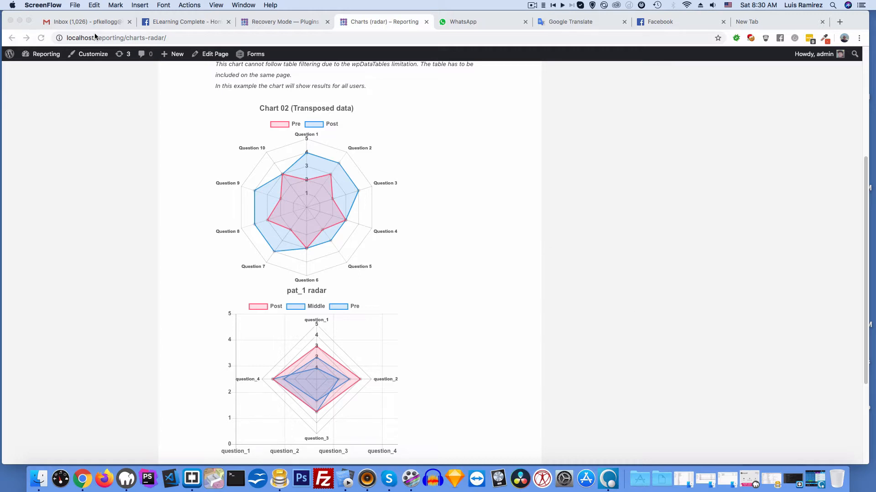
mouse_move(472, 140)
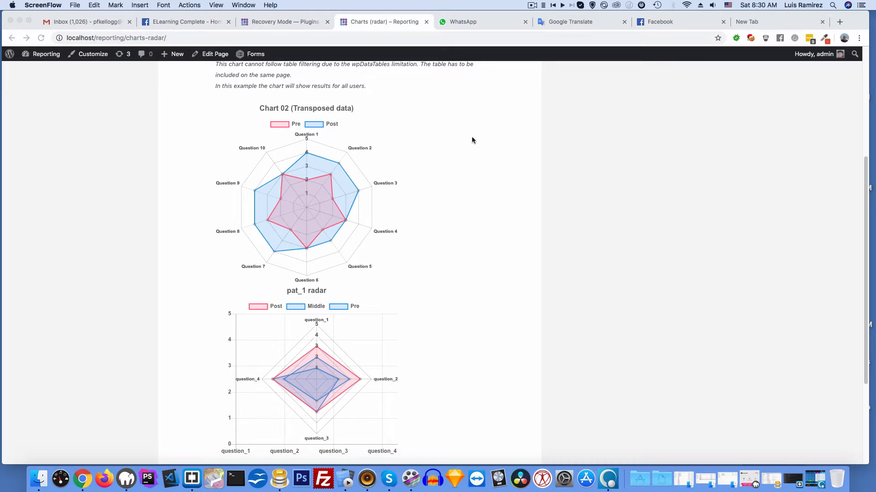
Scroll back to the top of the radar Charts page.
scroll(up, 3)
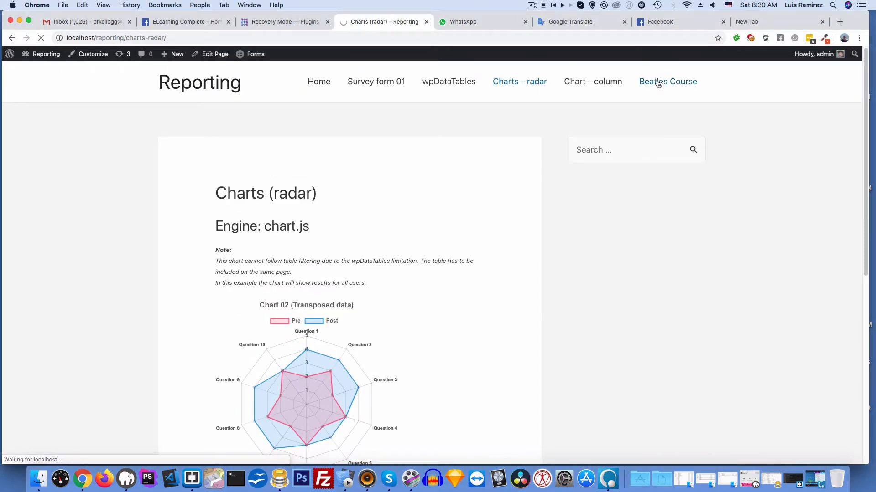
Go to the Beatles Course, then open Edit My Profile in a new browser tab.
click(668, 81)
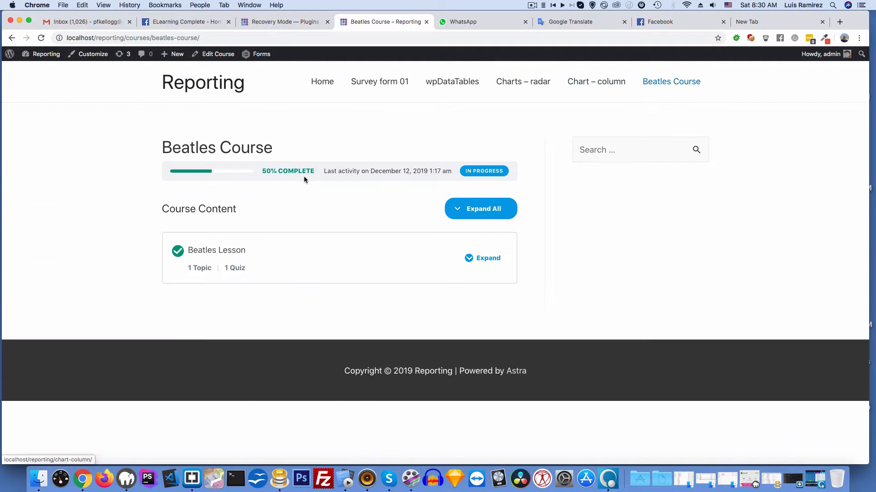
mouse_move(339, 172)
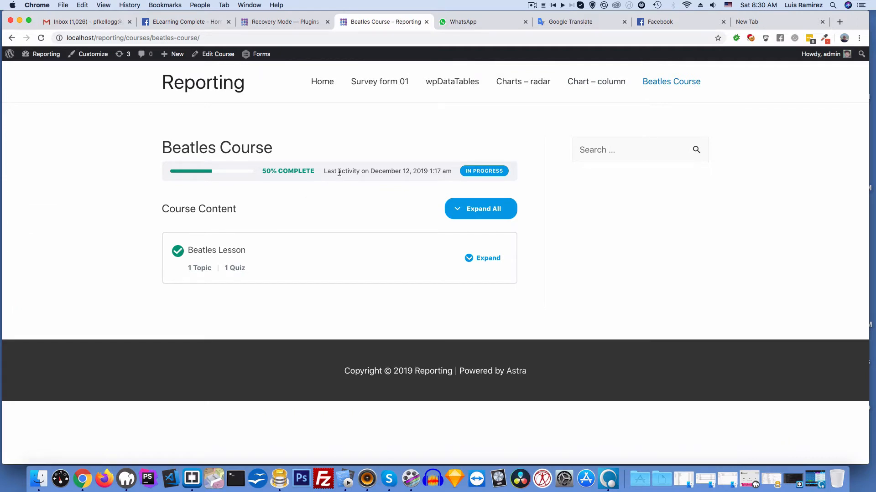
mouse_move(238, 161)
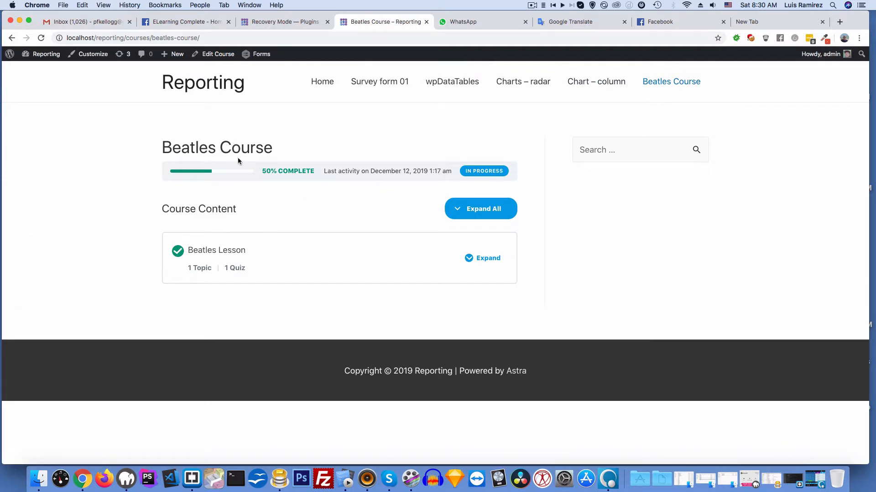
mouse_move(555, 165)
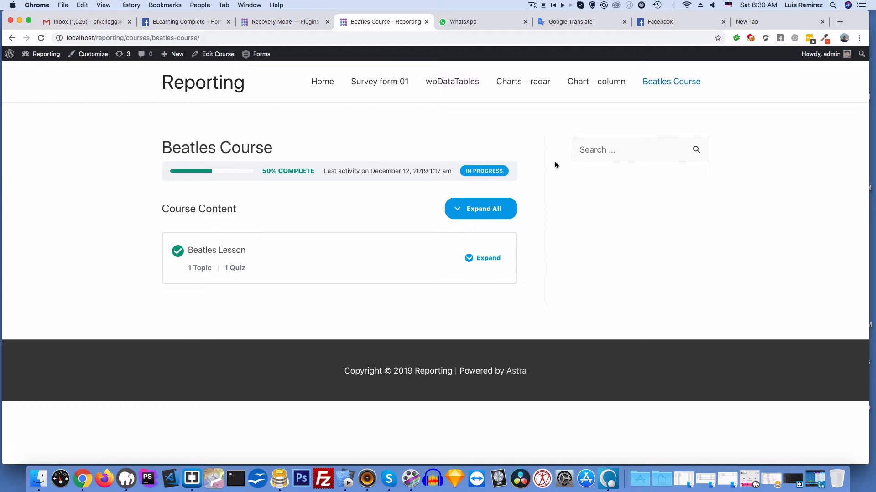
click(821, 54)
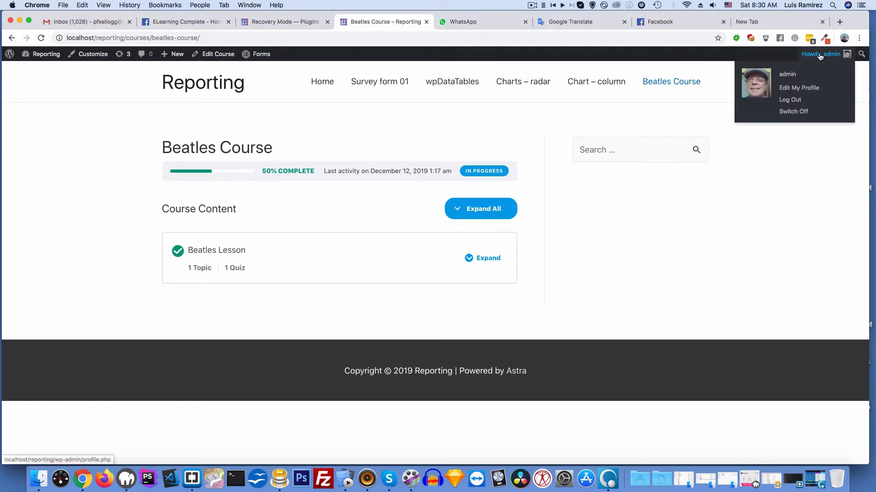
right_click(798, 87)
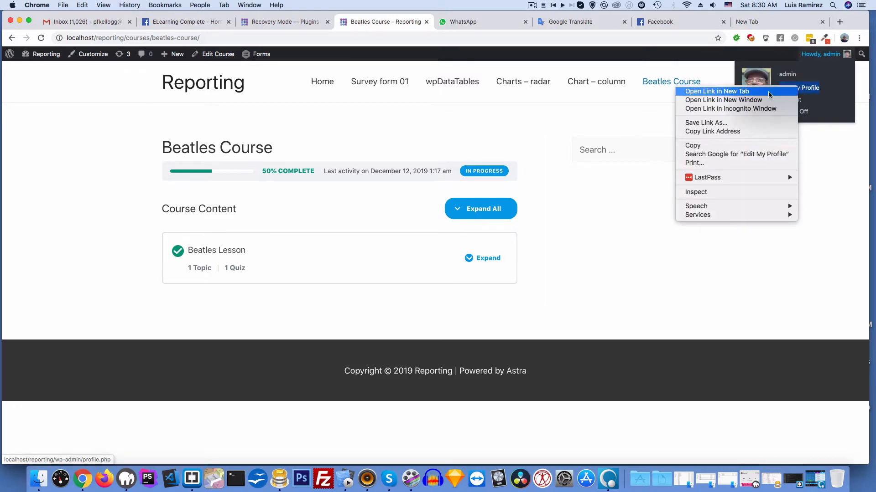
click(716, 91)
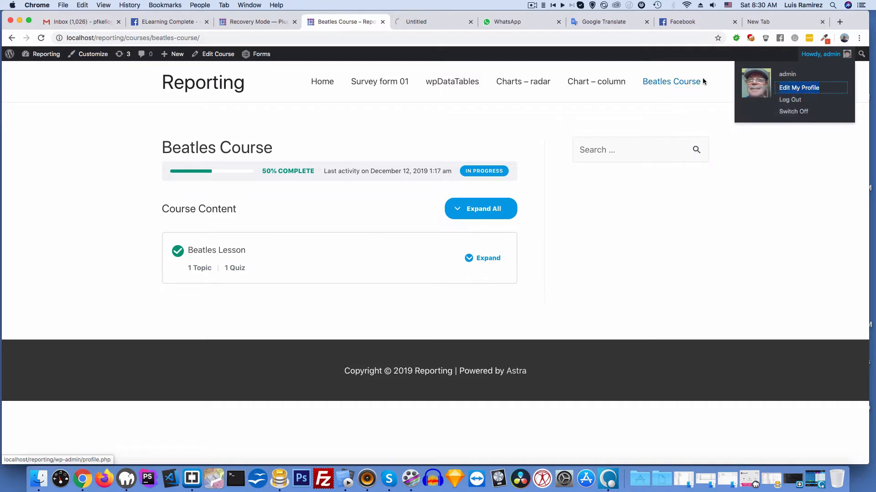
Tick Permanently Delete Course Data and update the profile until 'Profile updated' shows.
click(799, 87)
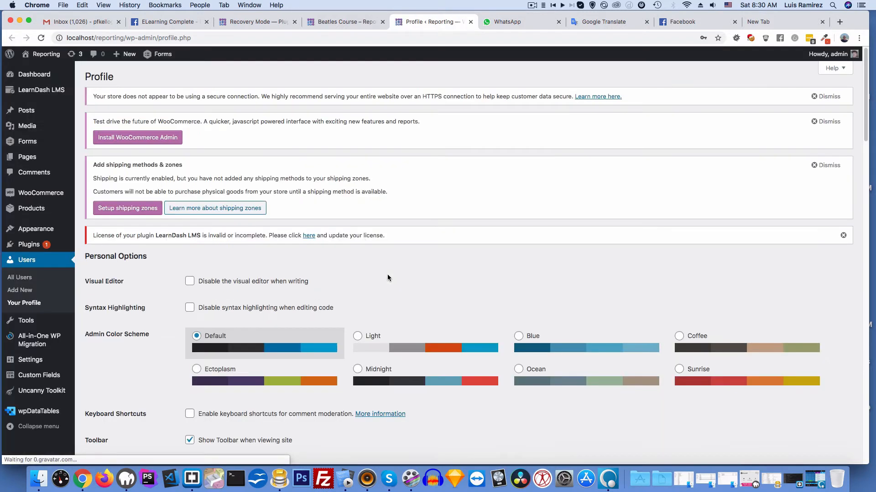
scroll(down, 3)
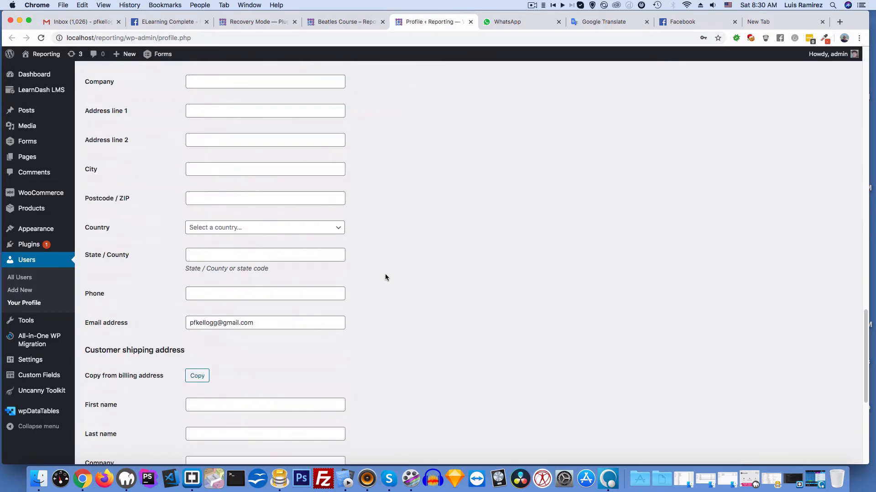
scroll(down, 3)
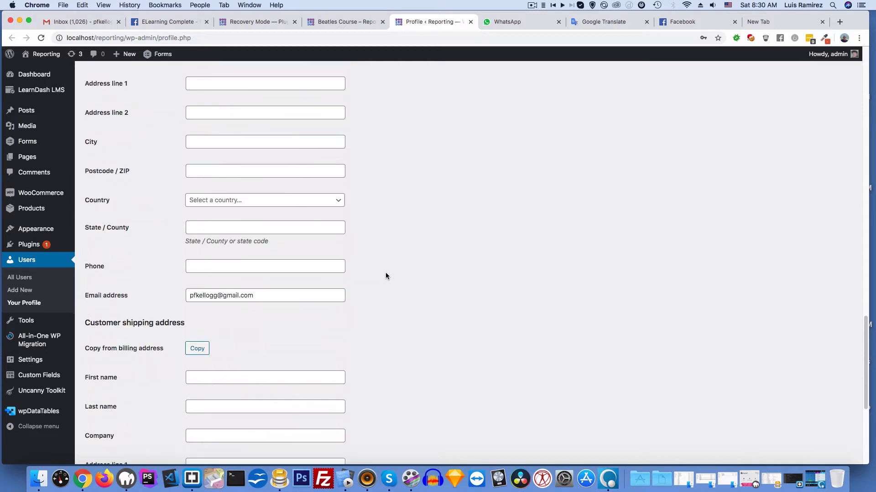
scroll(up, 3)
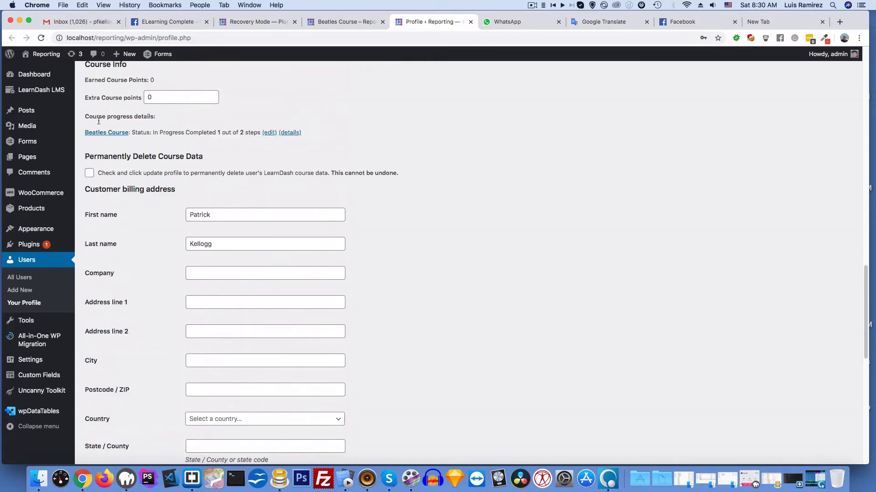
click(89, 174)
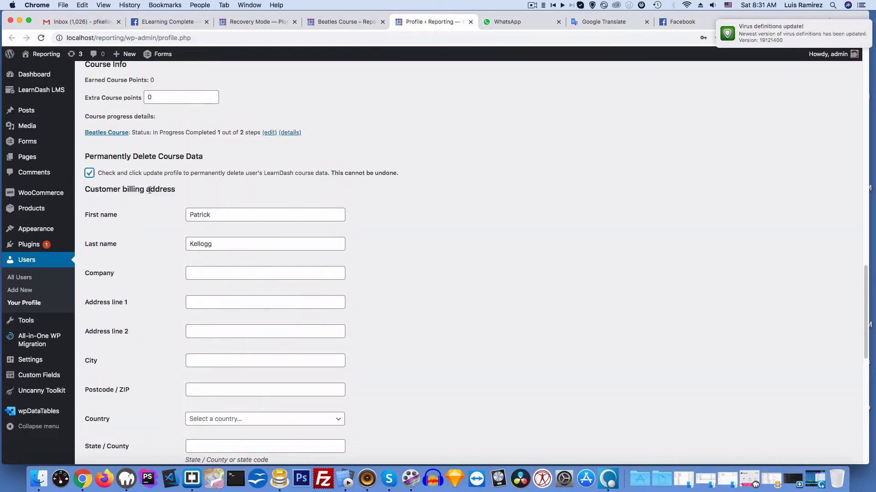
scroll(down, 3)
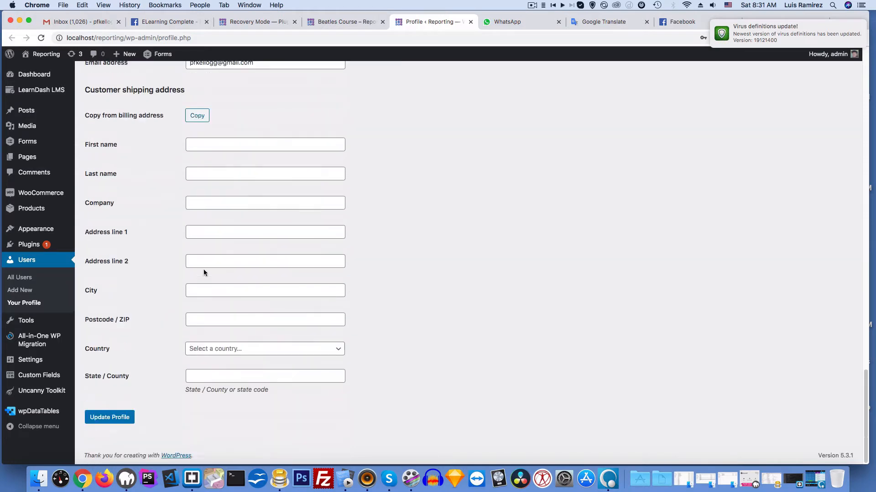
click(109, 417)
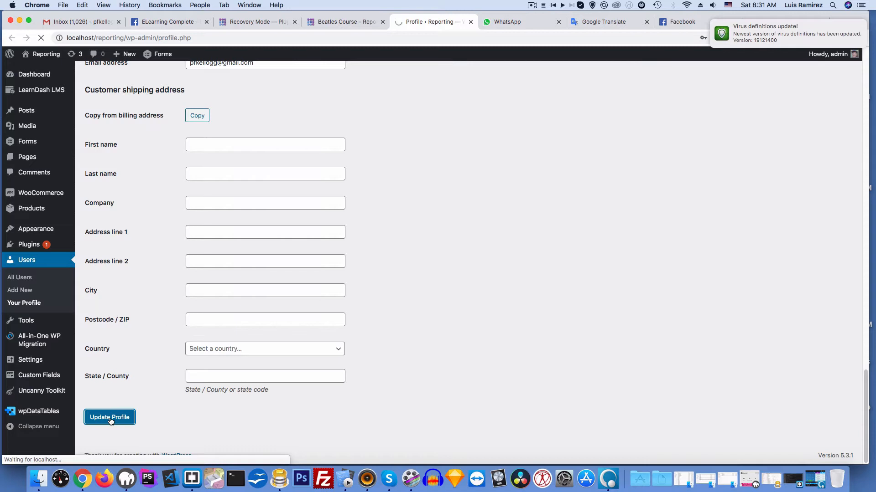
click(837, 22)
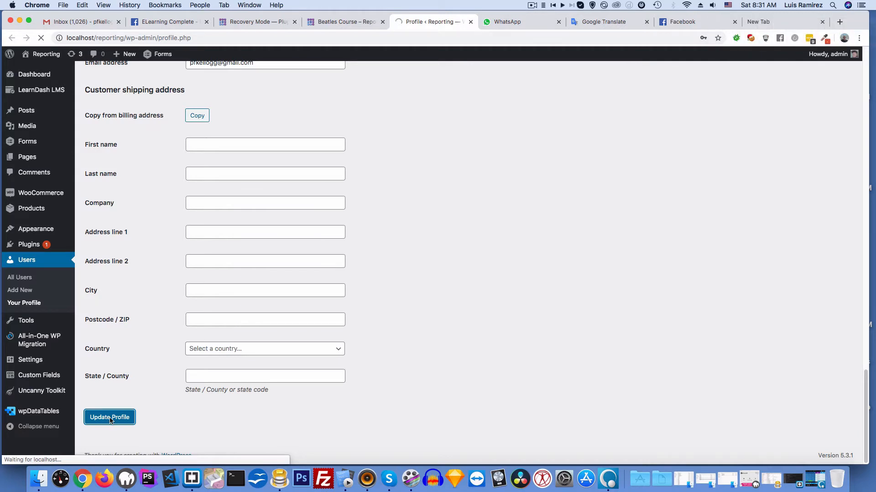
click(110, 417)
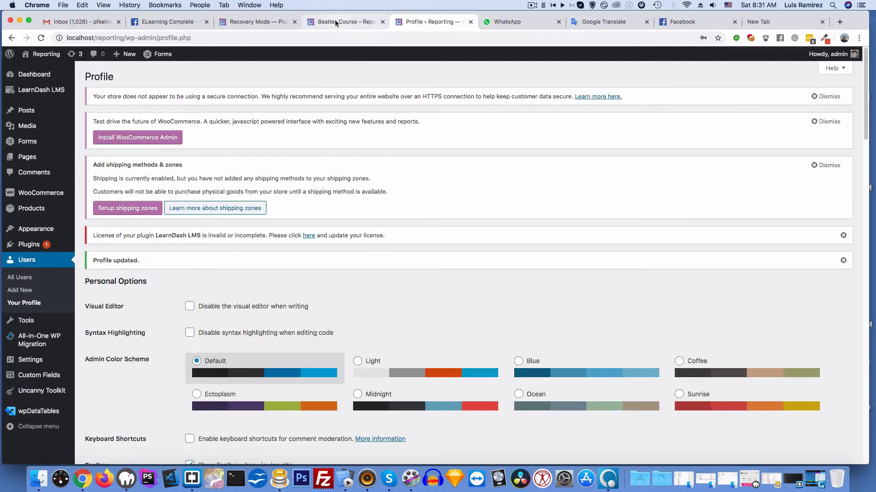
Reload the Beatles Course to show 0% complete, then head into the Beatles Lesson.
click(345, 21)
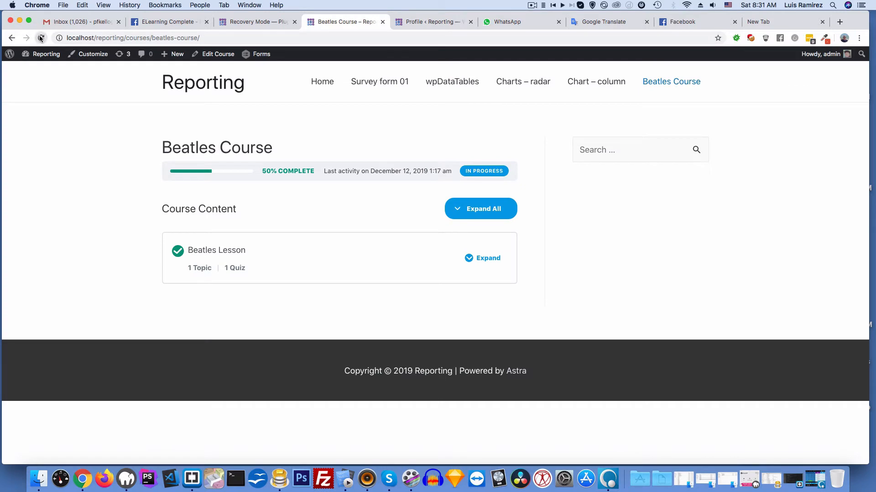
click(39, 38)
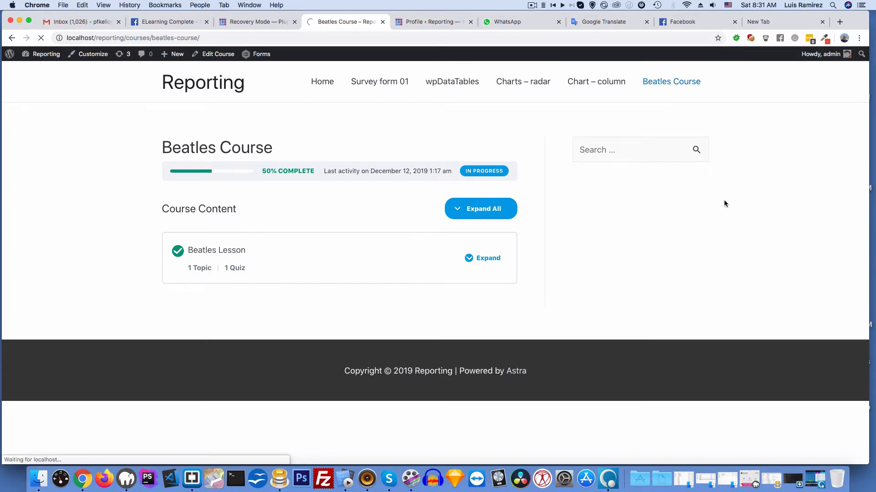
click(41, 38)
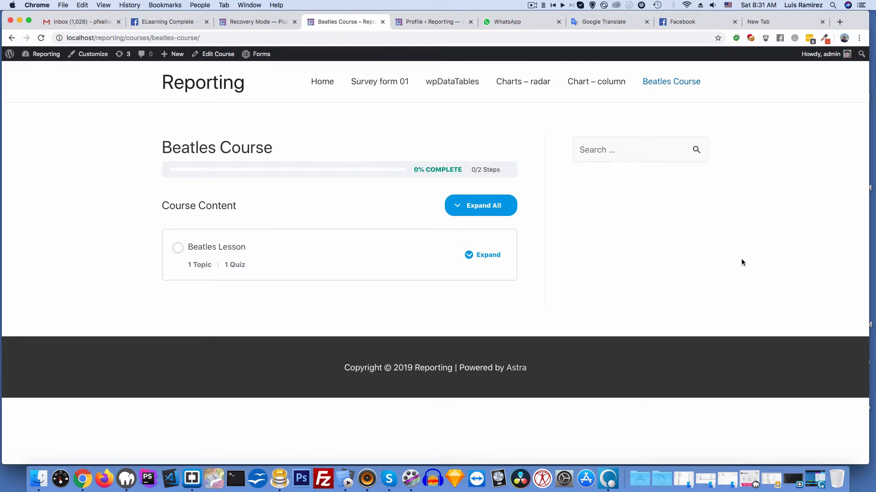
mouse_move(329, 208)
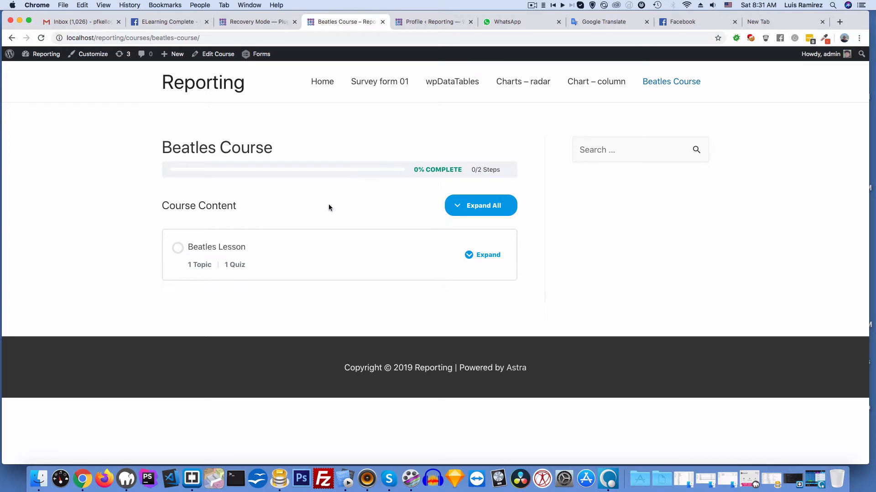
click(216, 247)
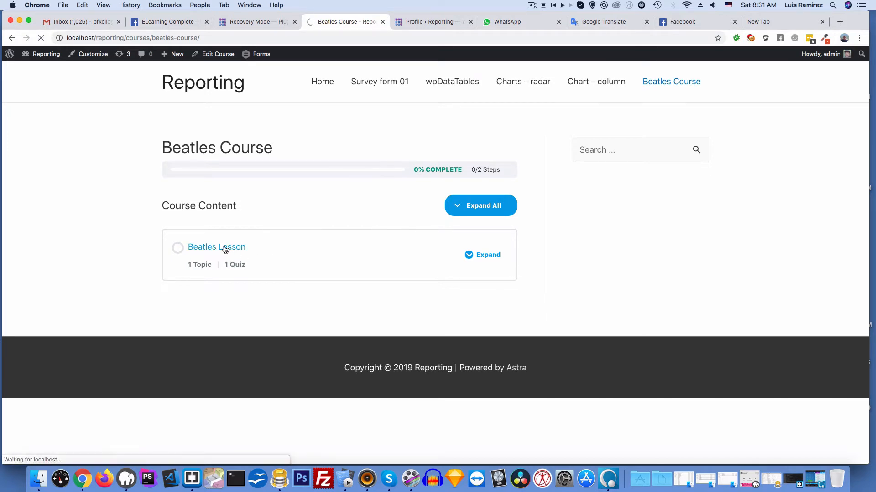
Mark the Beatles Lesson complete, bringing the course to 50%.
click(217, 246)
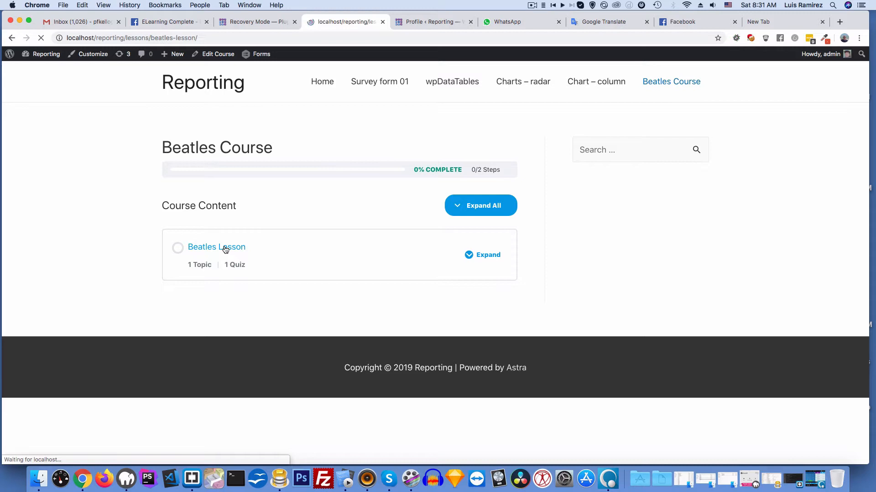
click(216, 246)
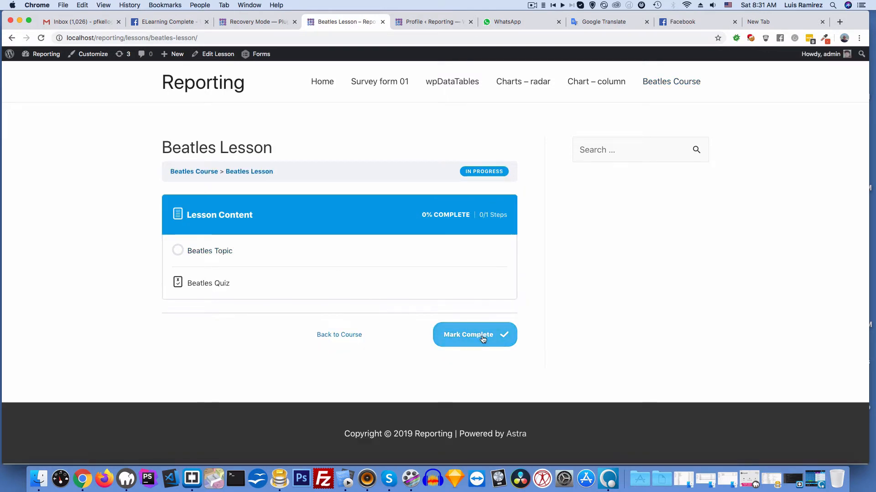
click(473, 334)
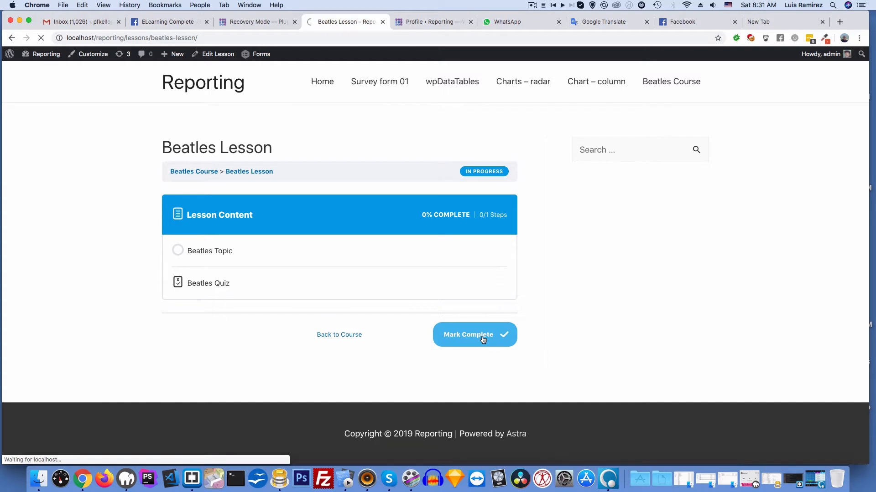
click(475, 334)
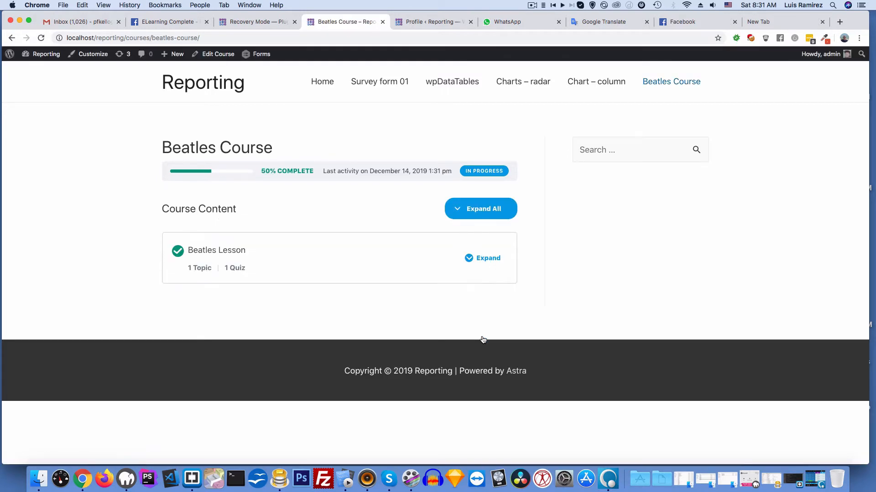
mouse_move(217, 251)
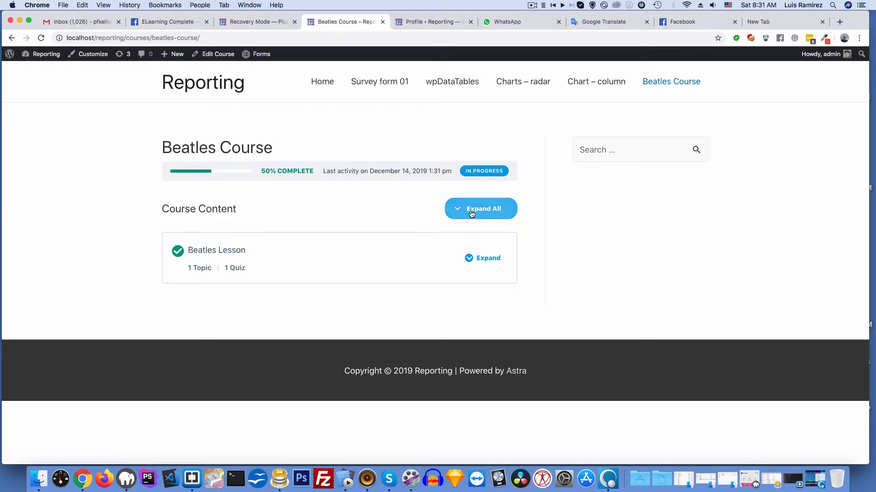
Expand the lesson content and go to the Beatles Topic page.
click(482, 209)
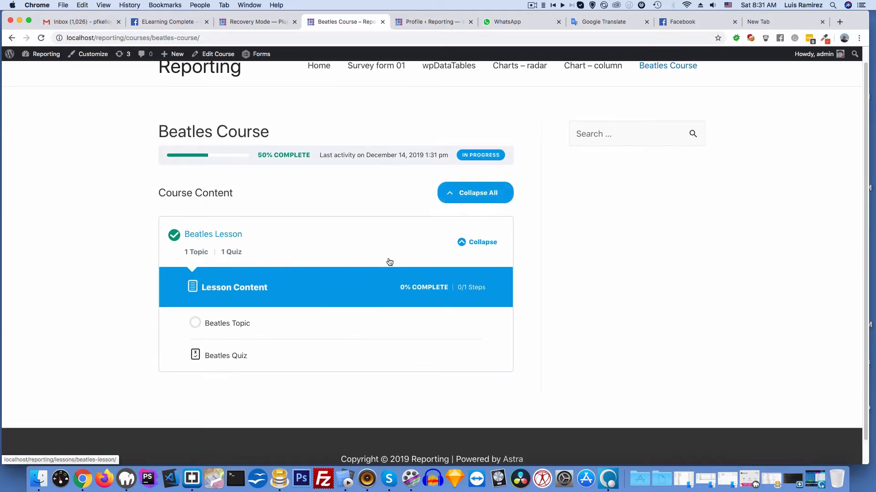
click(227, 323)
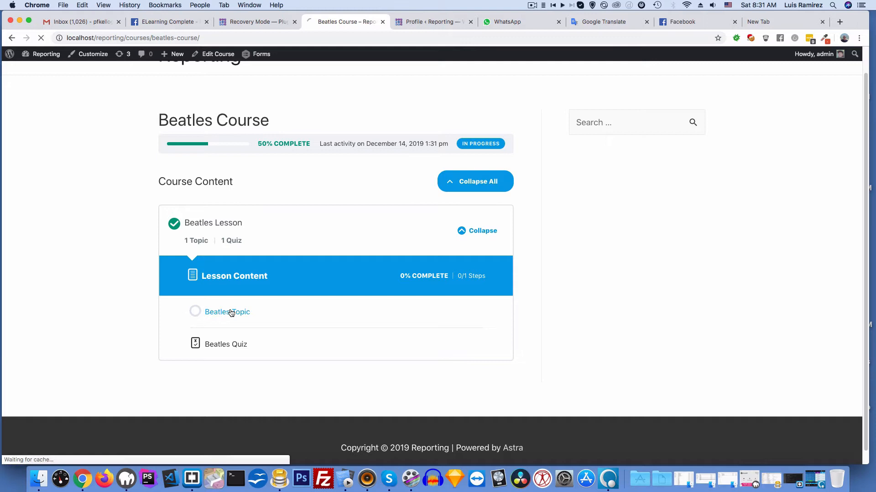
click(227, 311)
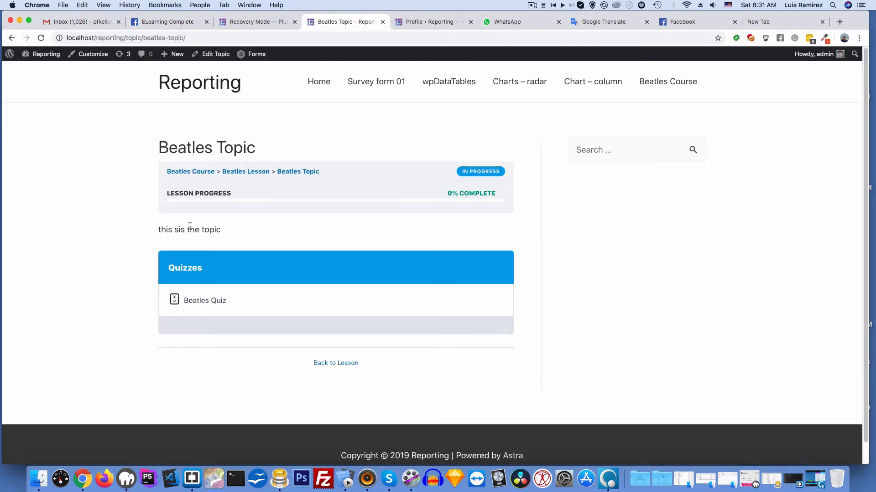
mouse_move(217, 304)
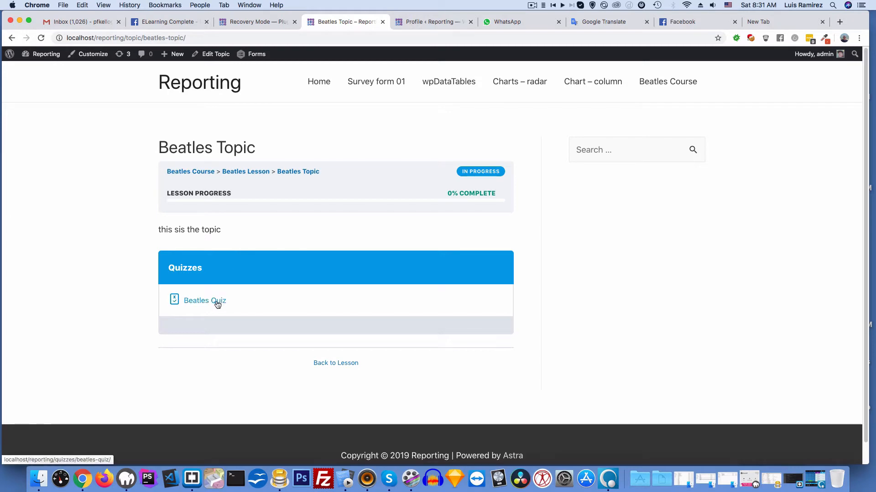
In the Beatles Quiz pre-form, answer Hofner for Paul's bass and 'san francisco' for the last concert city.
click(204, 300)
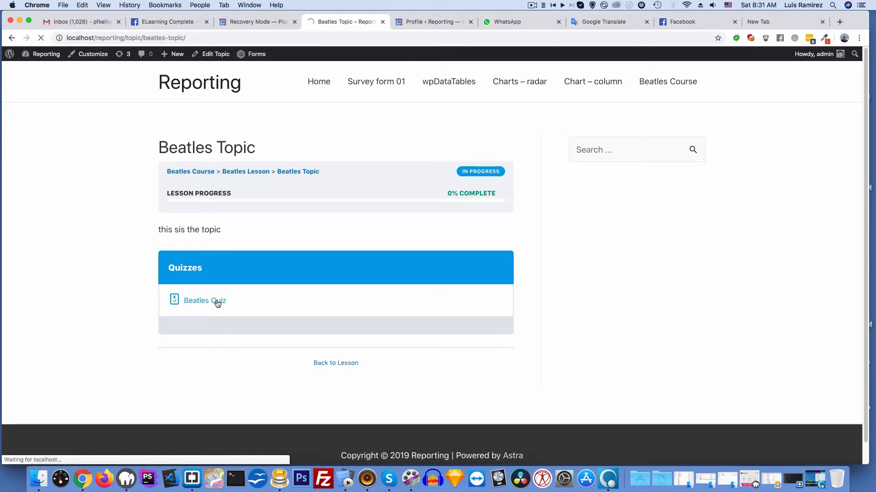
click(204, 300)
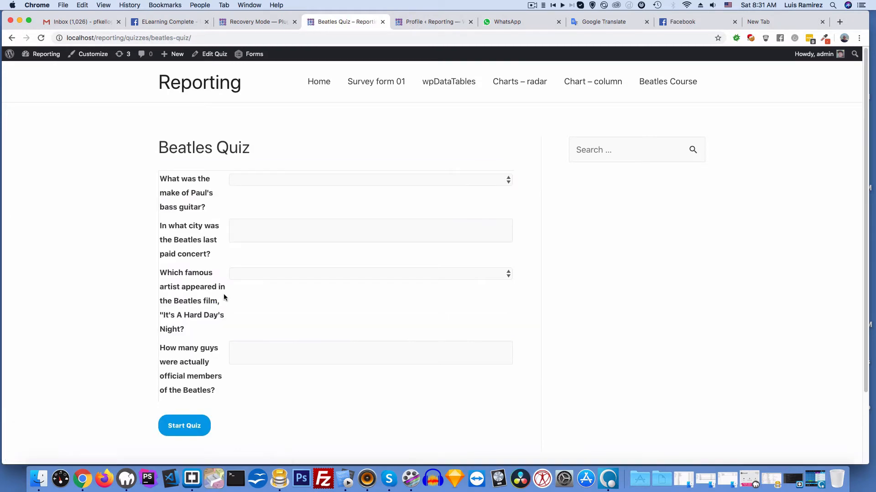
mouse_move(217, 164)
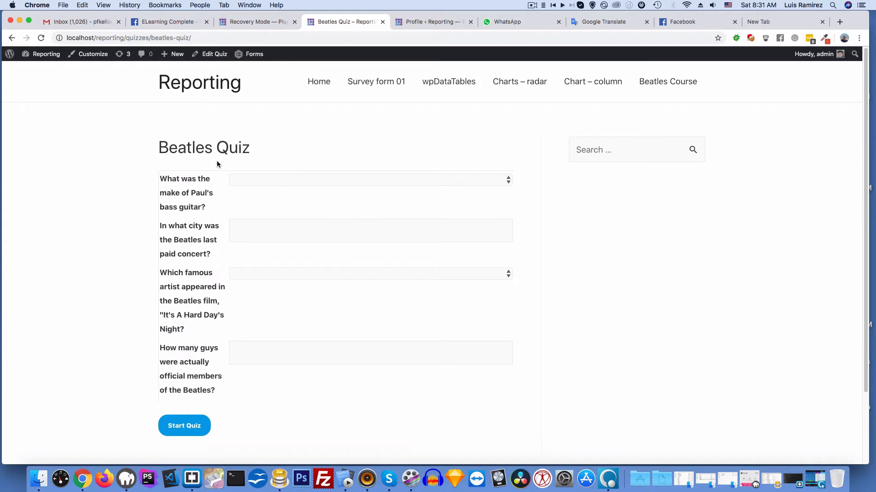
mouse_move(271, 209)
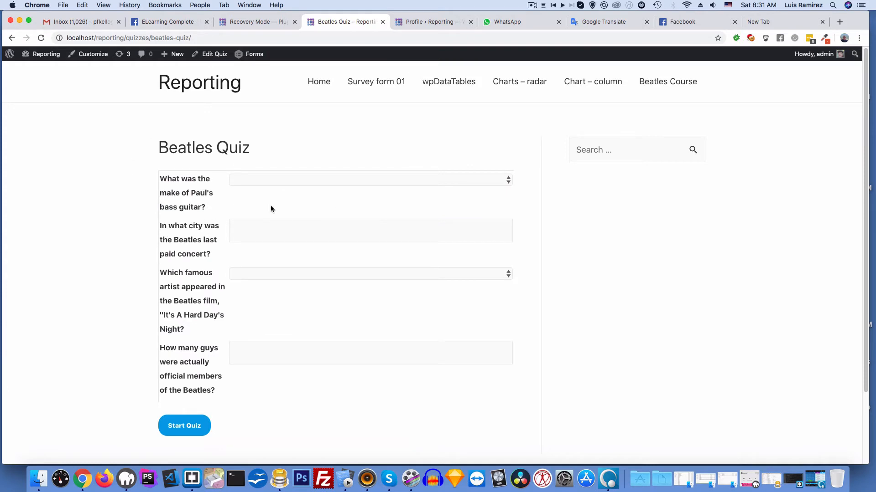
mouse_move(282, 177)
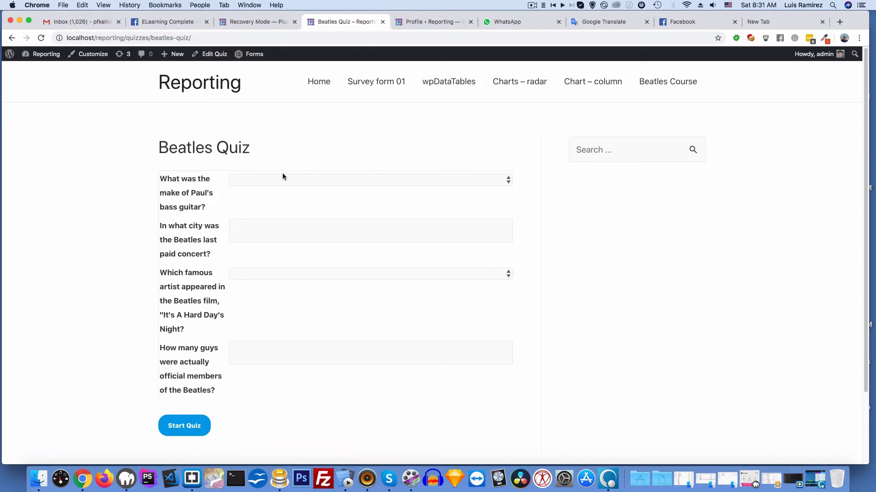
mouse_move(231, 190)
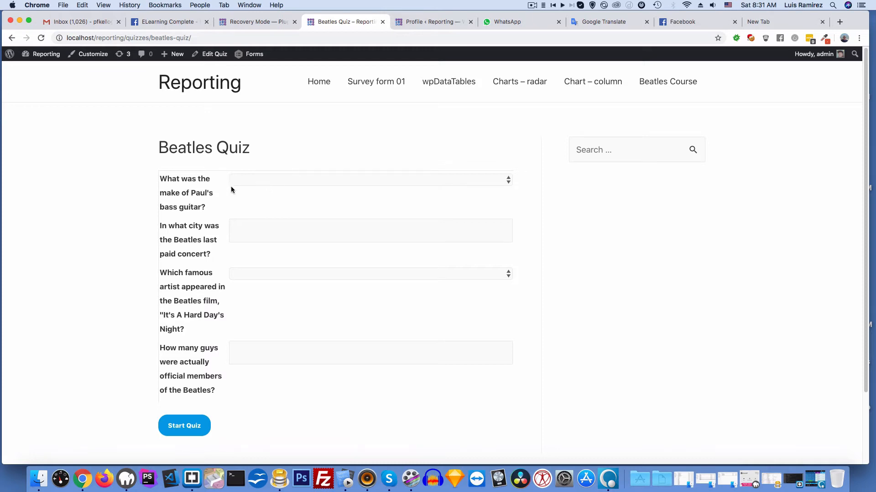
mouse_move(461, 181)
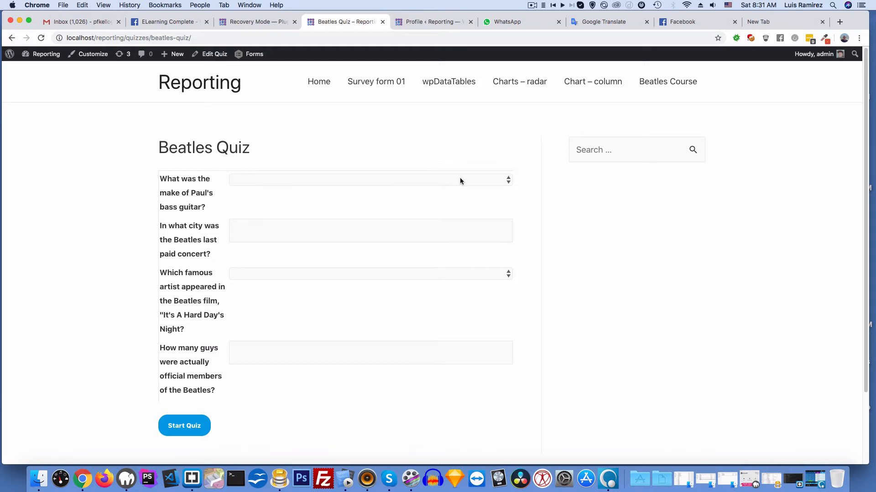
click(368, 179)
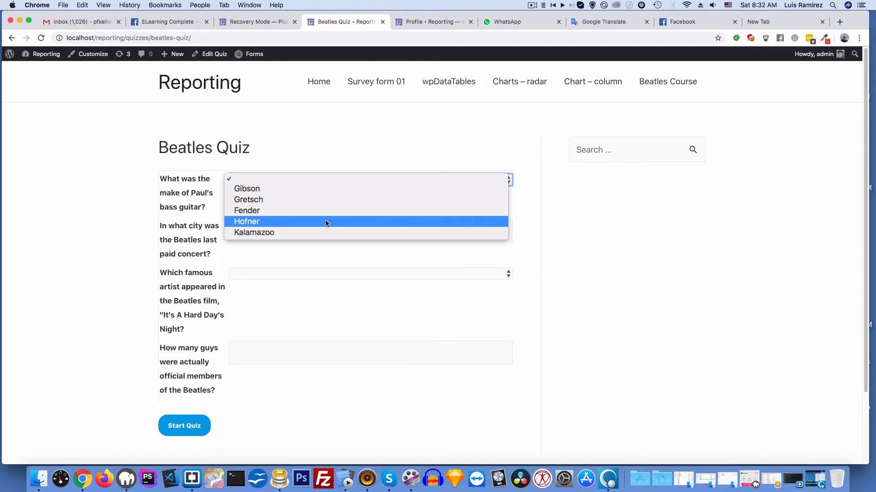
click(246, 222)
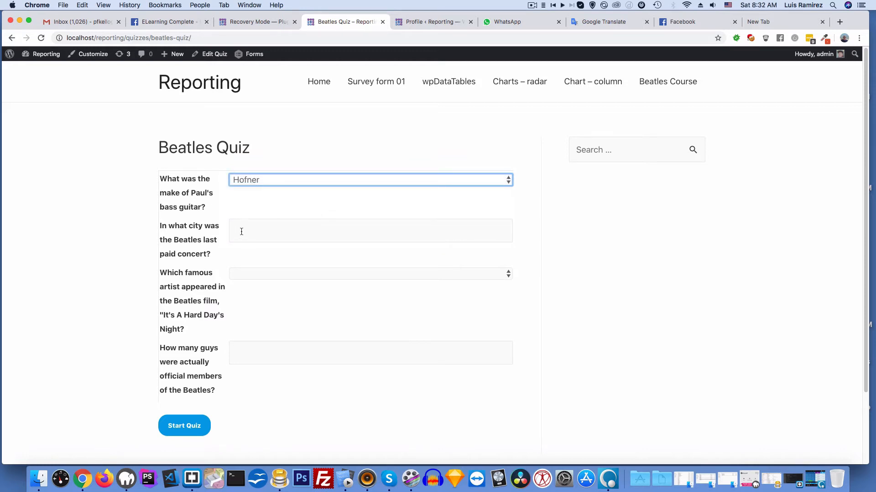
click(370, 230)
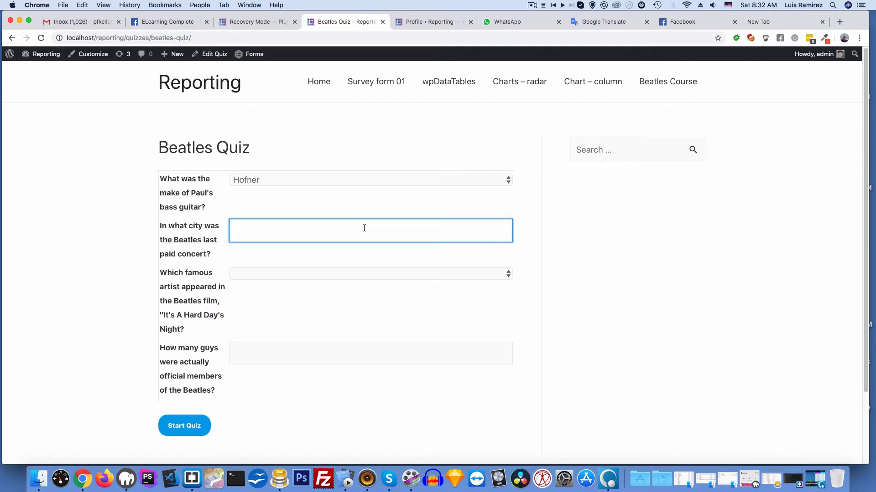
text(san fr)
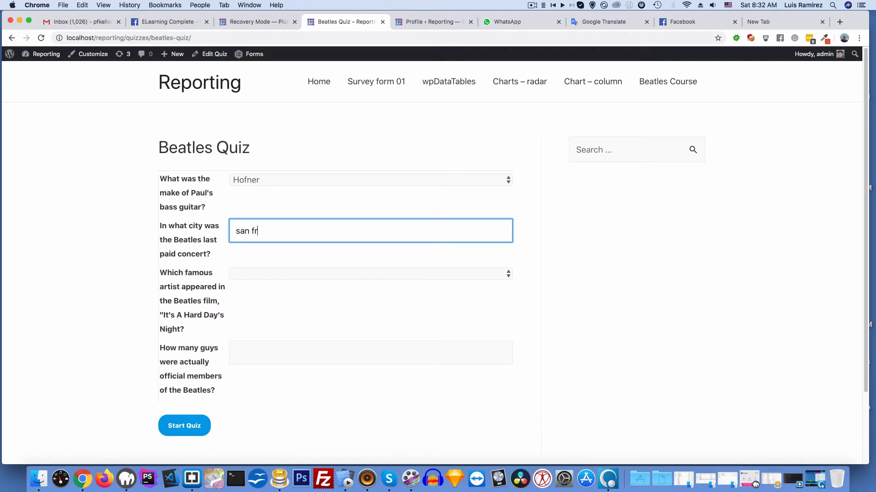
text(ancisco)
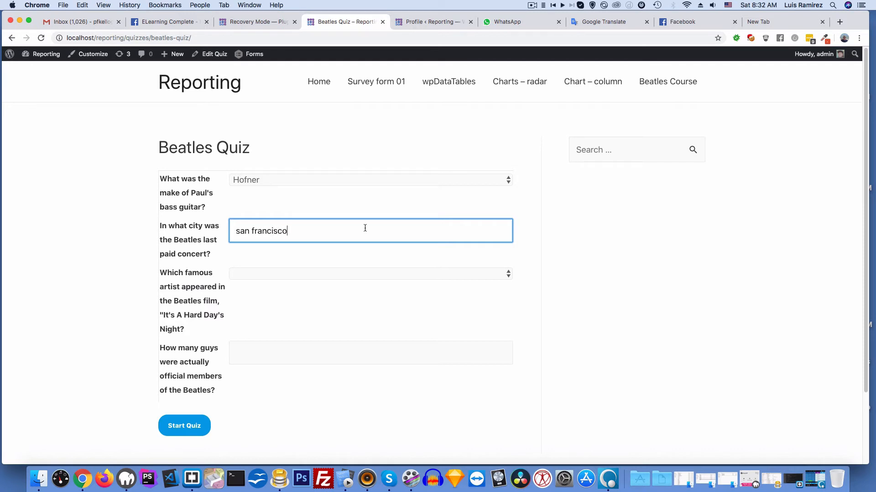
Answer Phil Collins for the film question and 6 official members, then start the quiz.
click(370, 274)
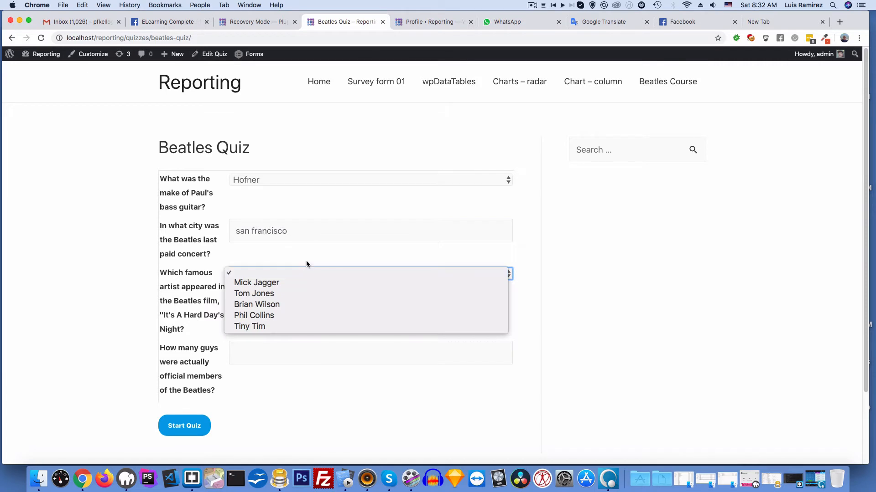
mouse_move(202, 312)
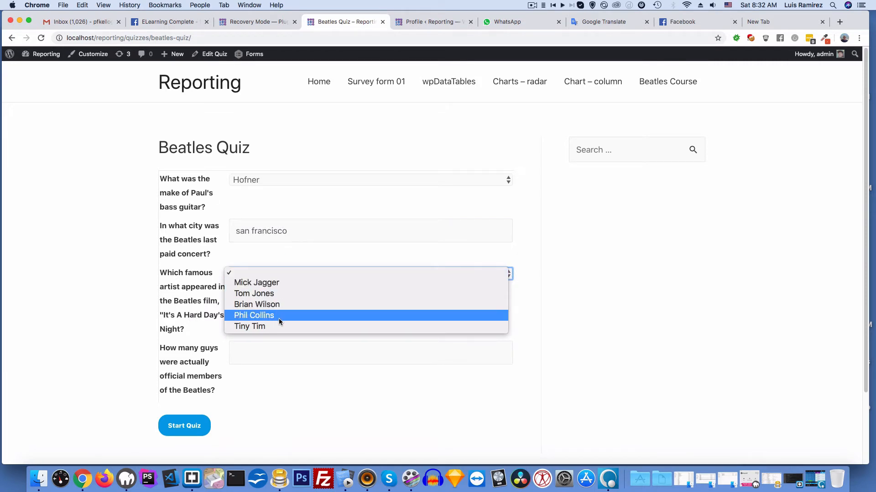
click(254, 316)
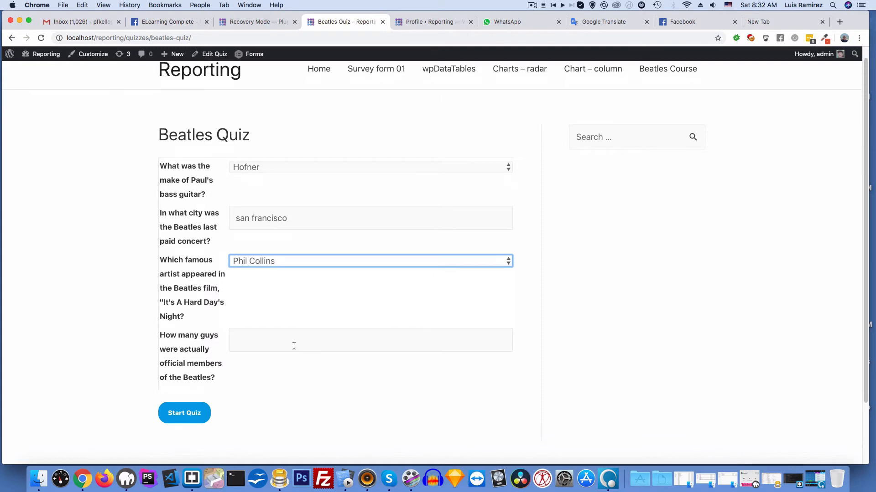
click(370, 340)
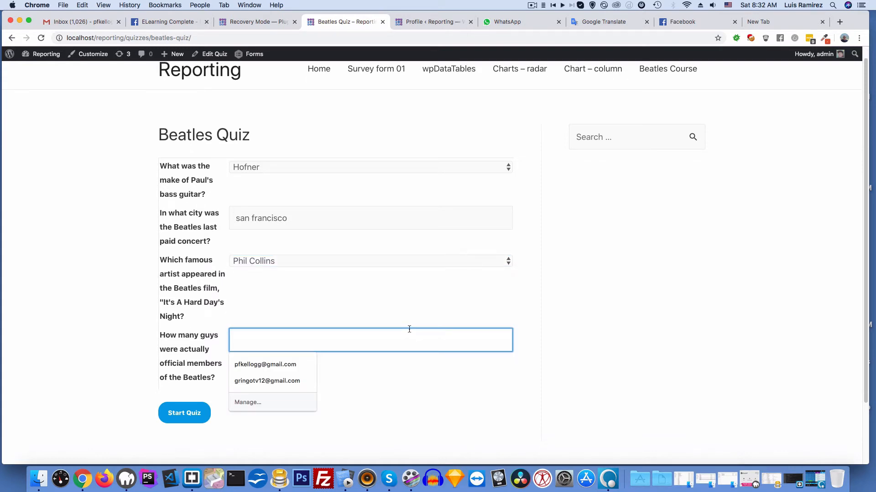
text(6)
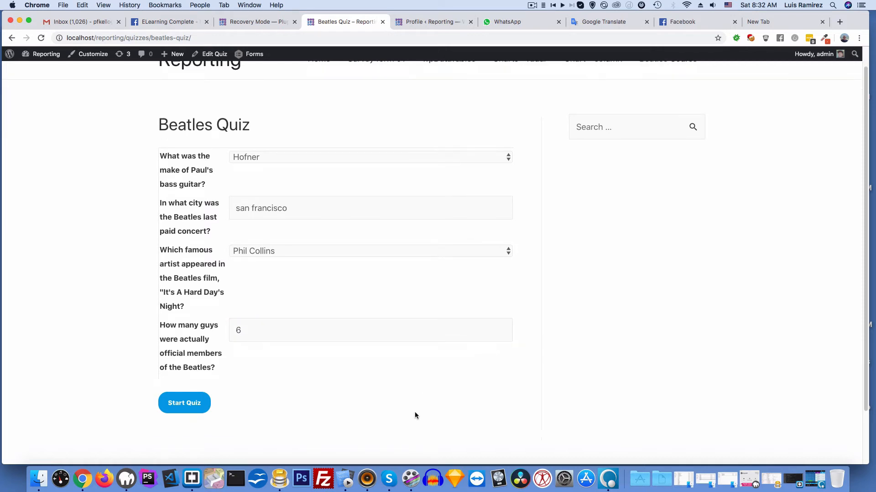
click(184, 402)
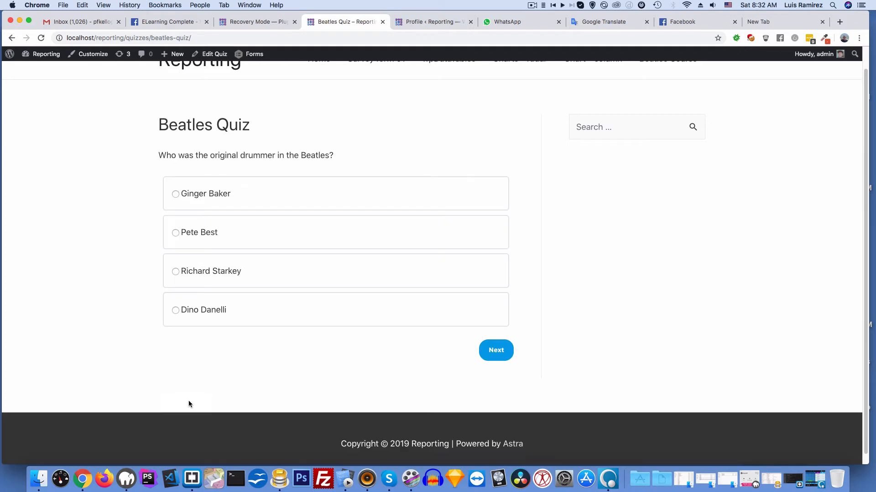
mouse_move(315, 164)
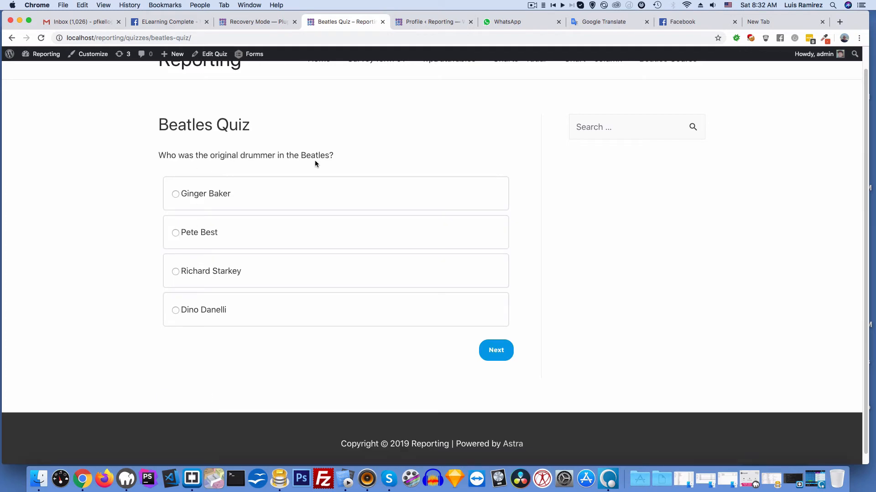
Answer Pete Best as original drummer and Hamburg as the German city.
click(175, 233)
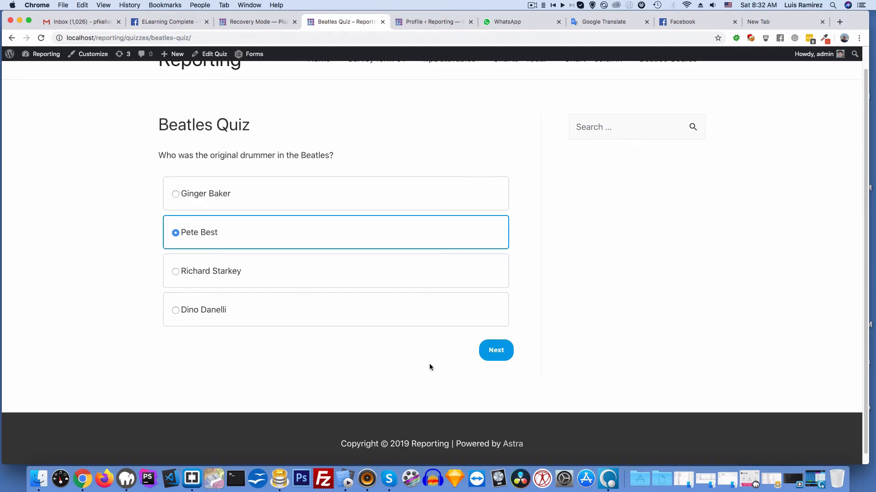
click(495, 350)
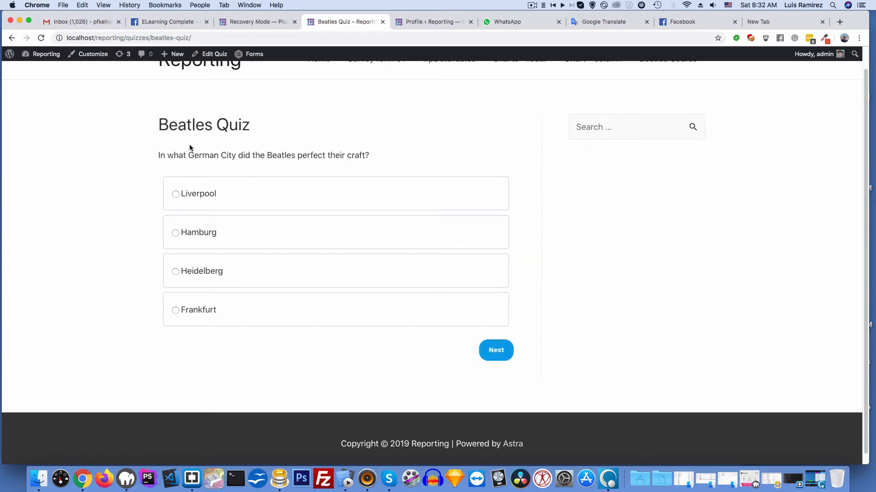
mouse_move(345, 164)
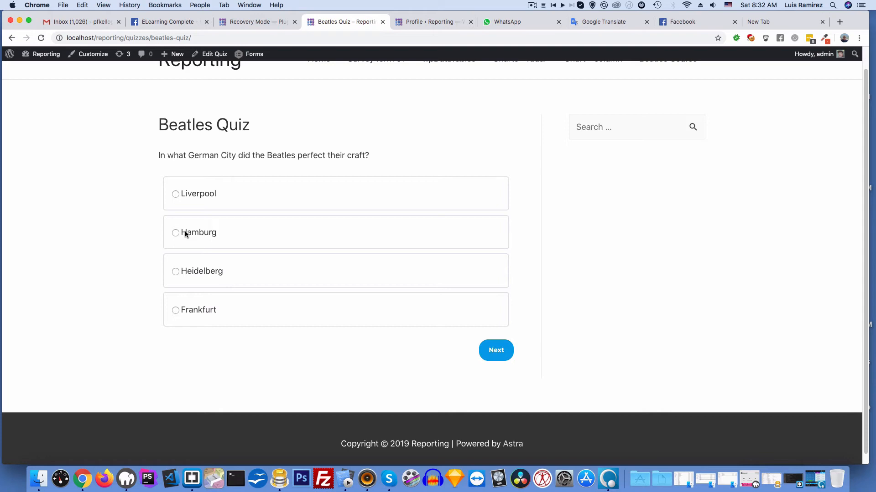
click(495, 350)
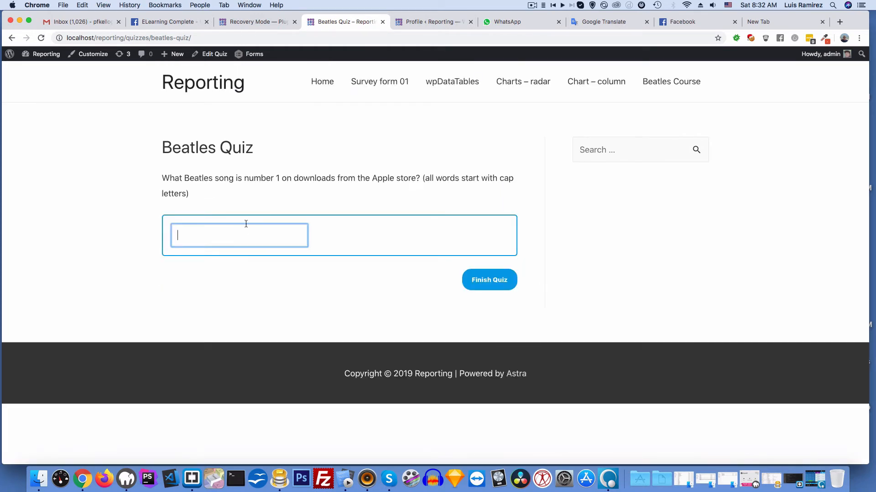
mouse_move(339, 188)
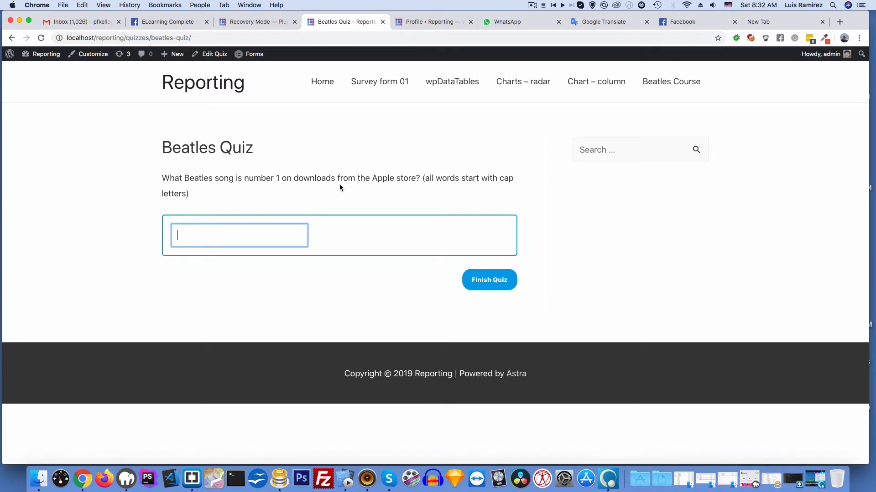
mouse_move(327, 221)
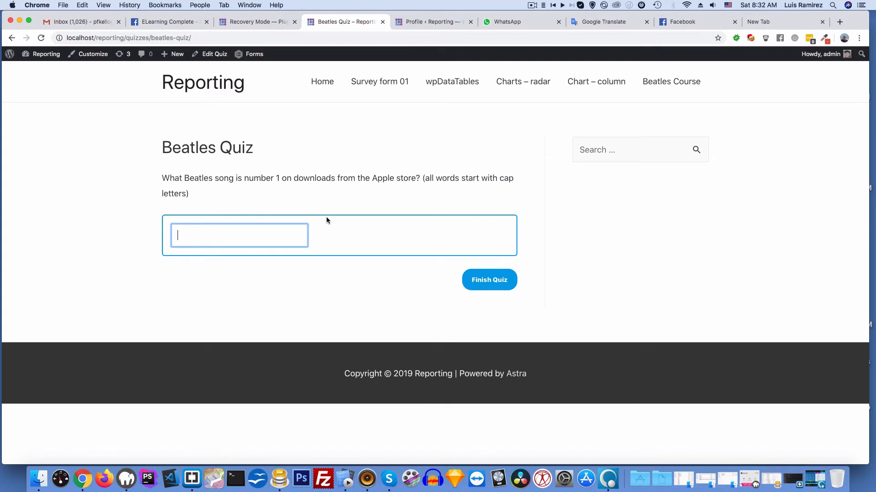
Answer 'here comes the sun' for the last question and submit the quiz.
text(h)
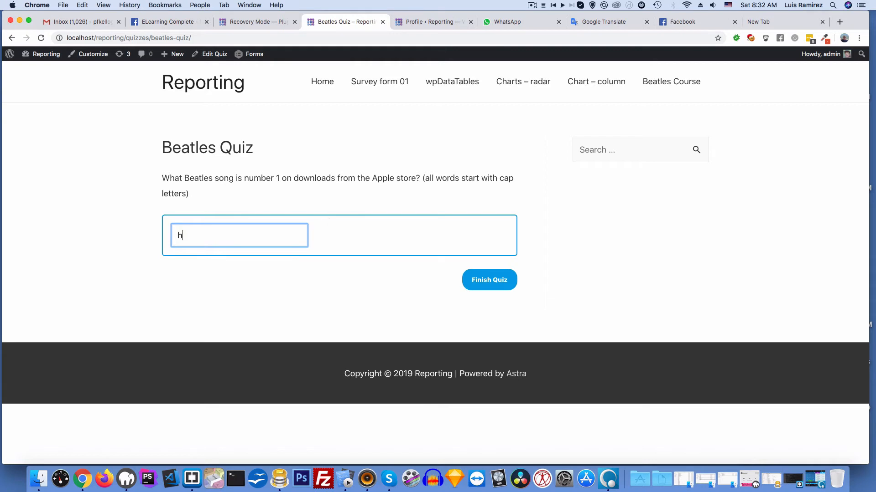
text(ere c)
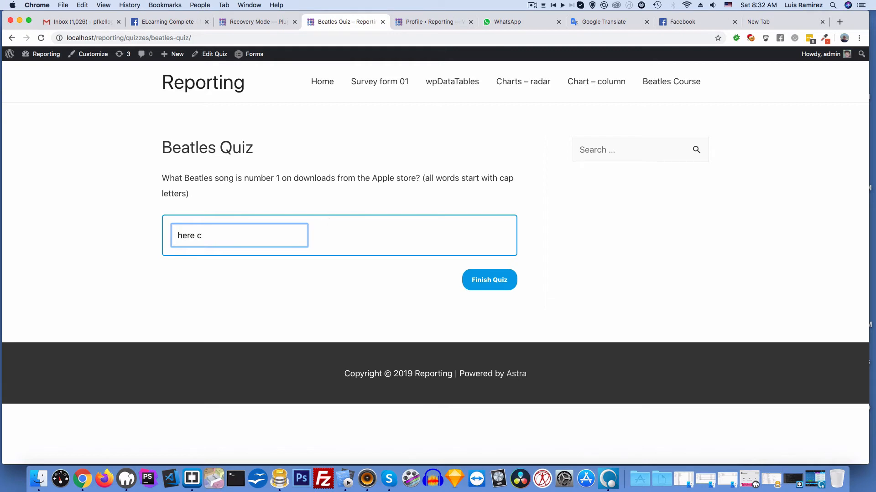
text(omes)
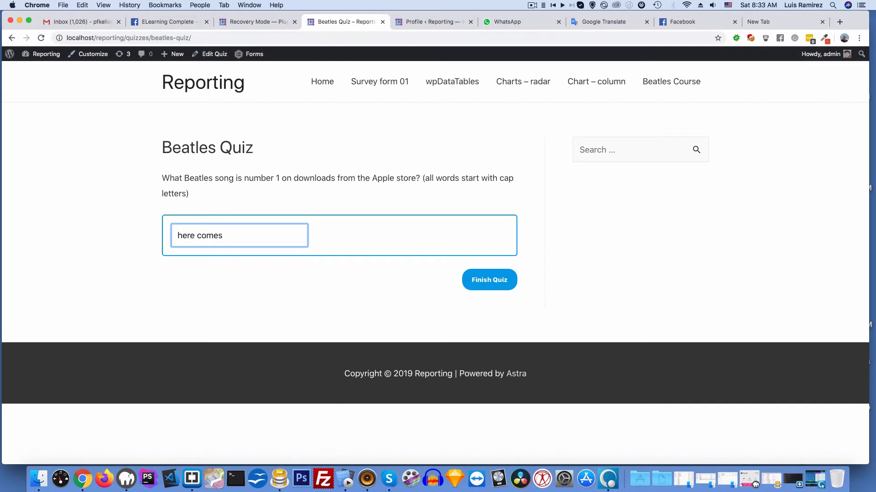
text(t)
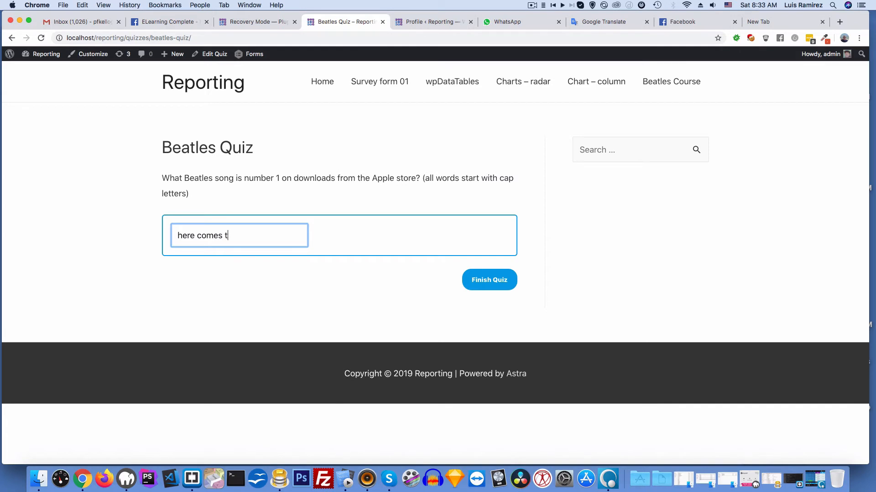
text(he su)
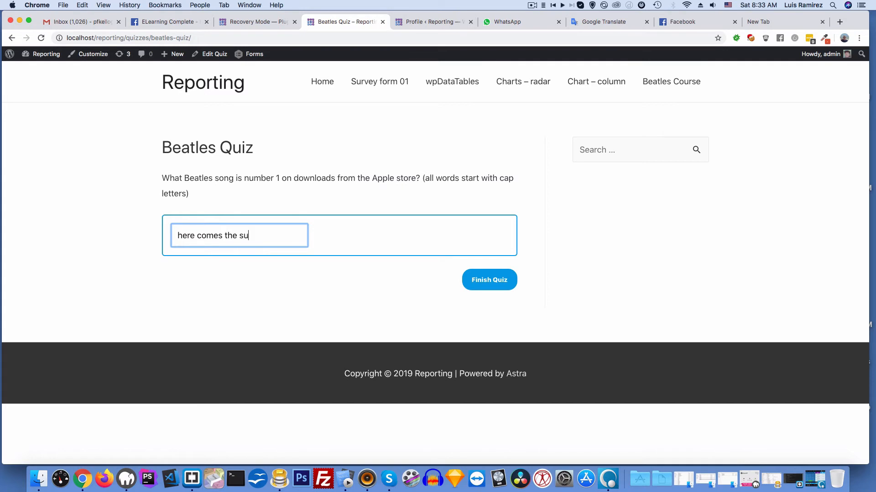
text(n)
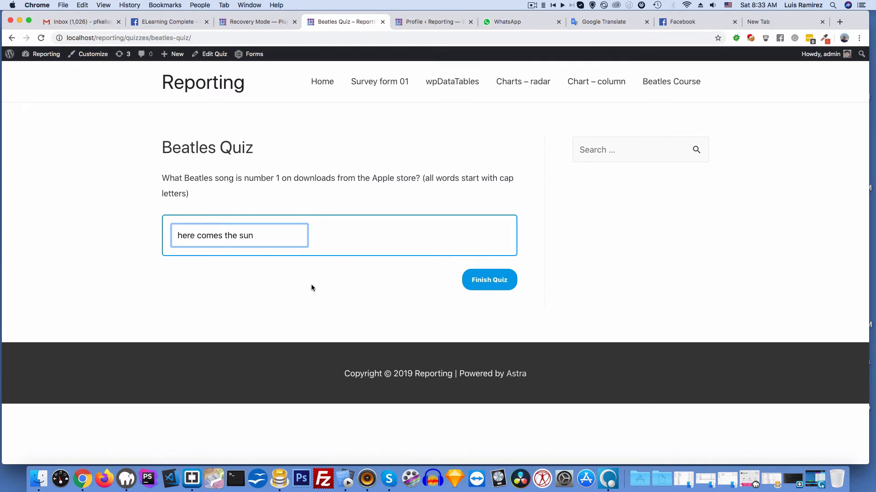
click(488, 280)
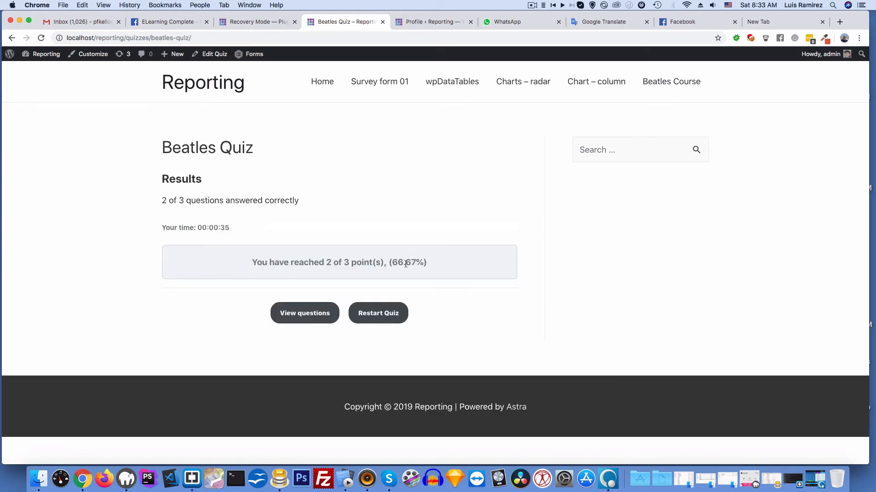
mouse_move(408, 293)
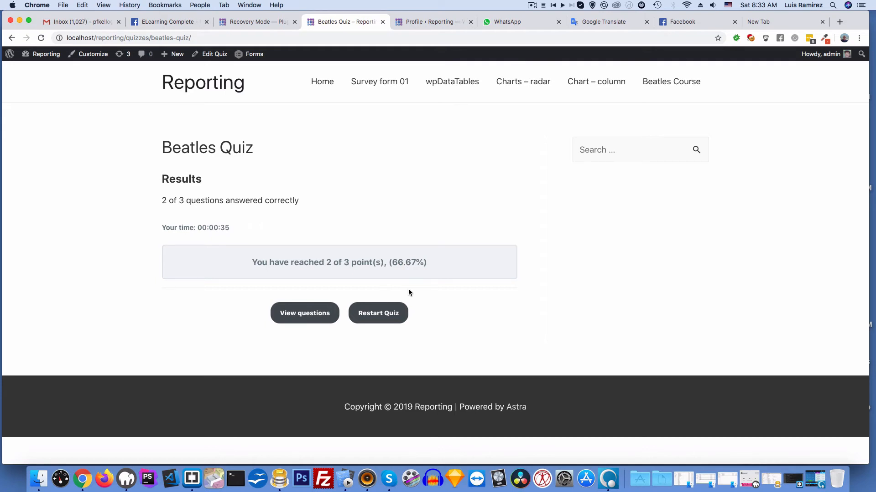
mouse_move(356, 204)
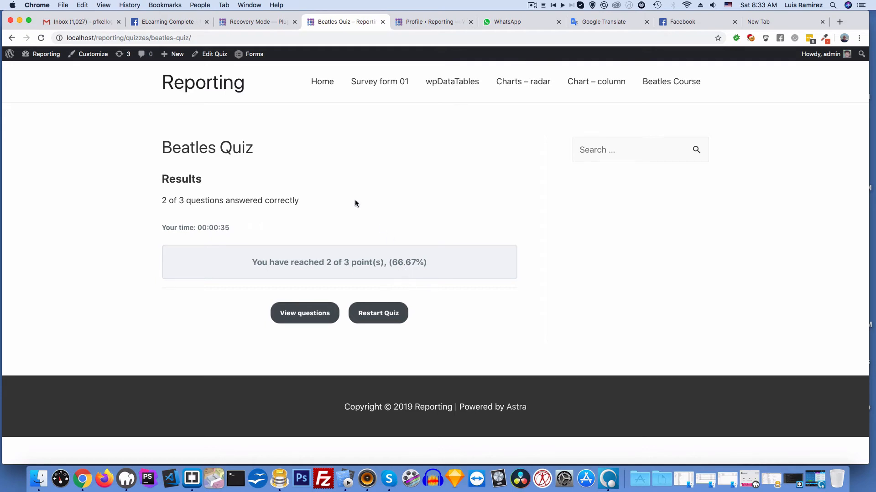
mouse_move(312, 120)
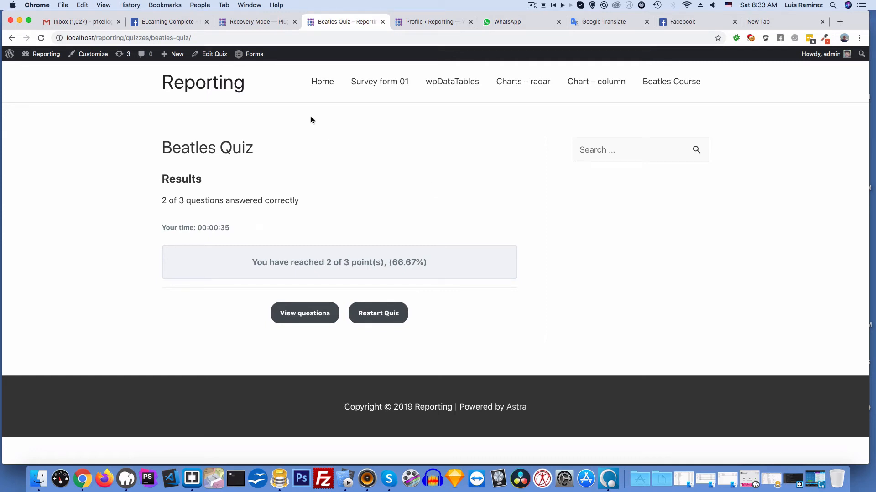
mouse_move(339, 160)
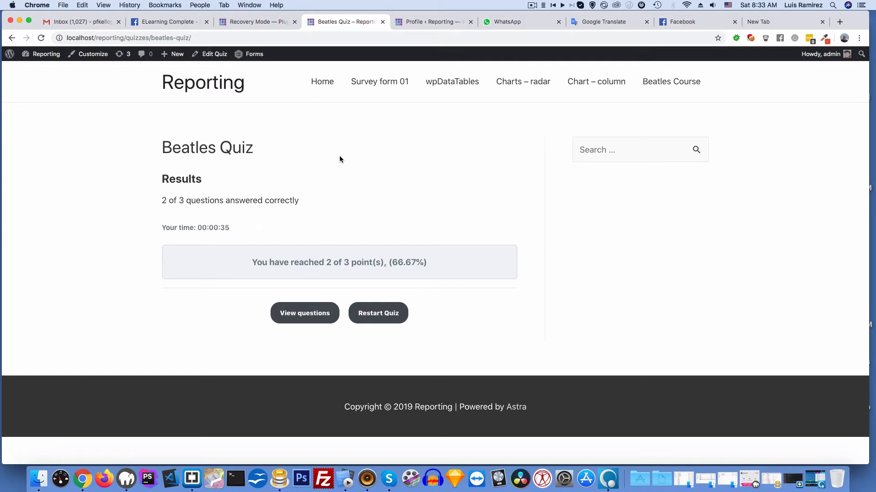
Switch to the Gmail inbox to check the Quiz Completed email.
click(82, 22)
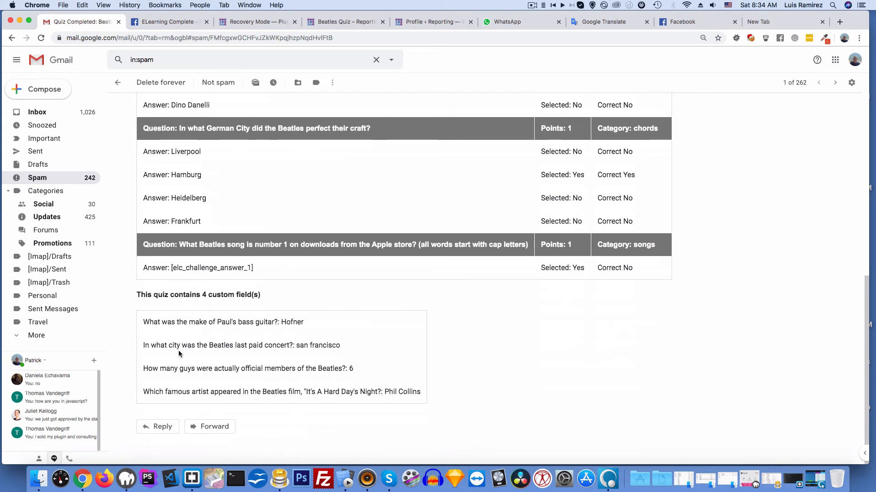
mouse_move(267, 354)
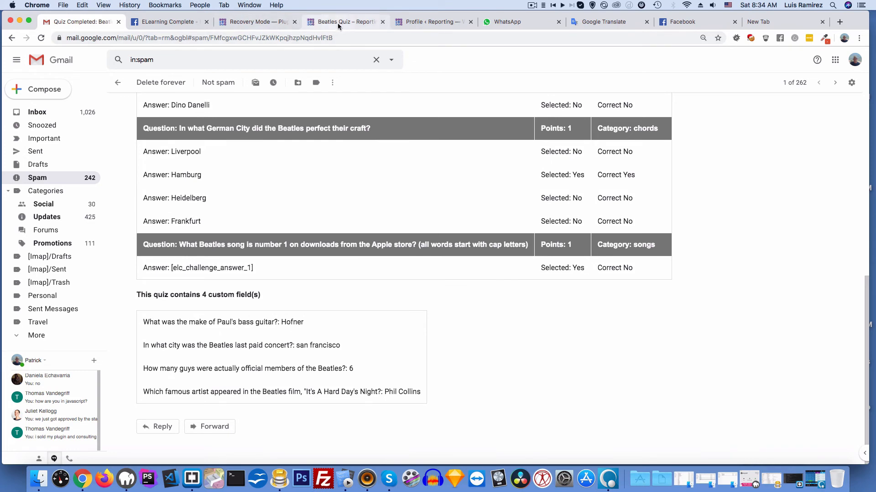
Return from Gmail to the Beatles Quiz results page showing 2 of 3 correct.
click(344, 21)
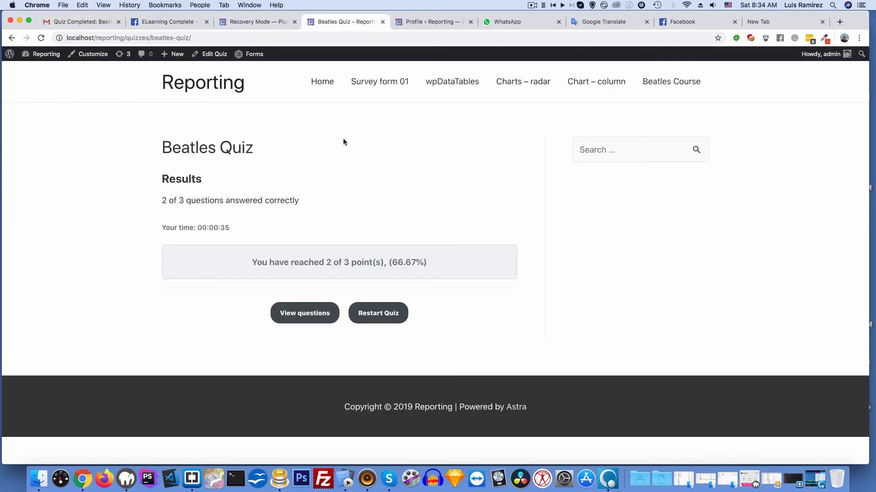
Show the Beatles Quiz's Settings at the Custom Fields section listing its four fields and types.
click(214, 55)
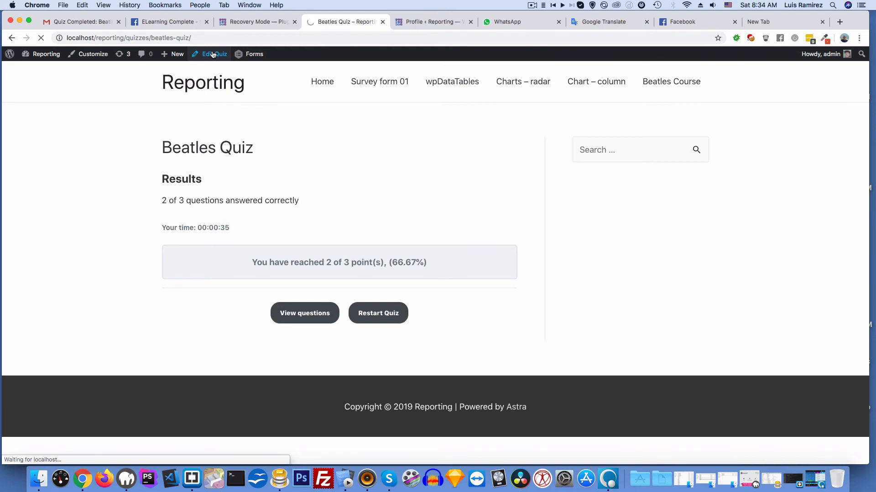
click(214, 54)
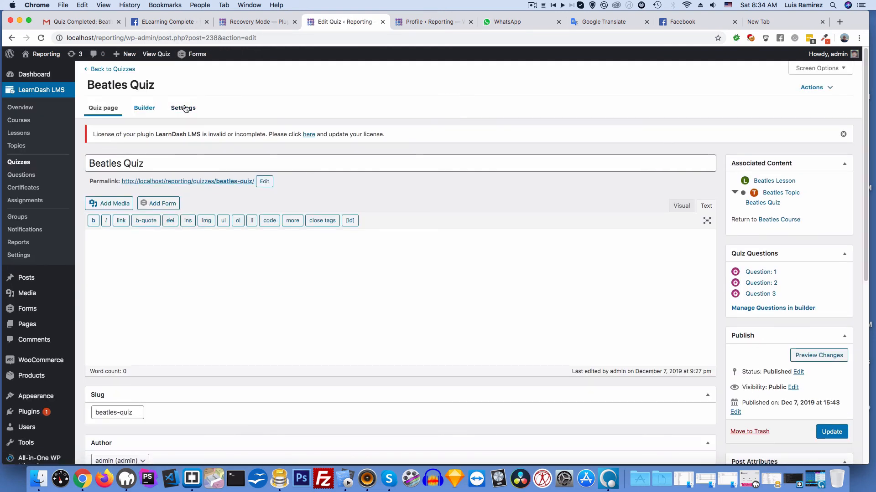
click(183, 108)
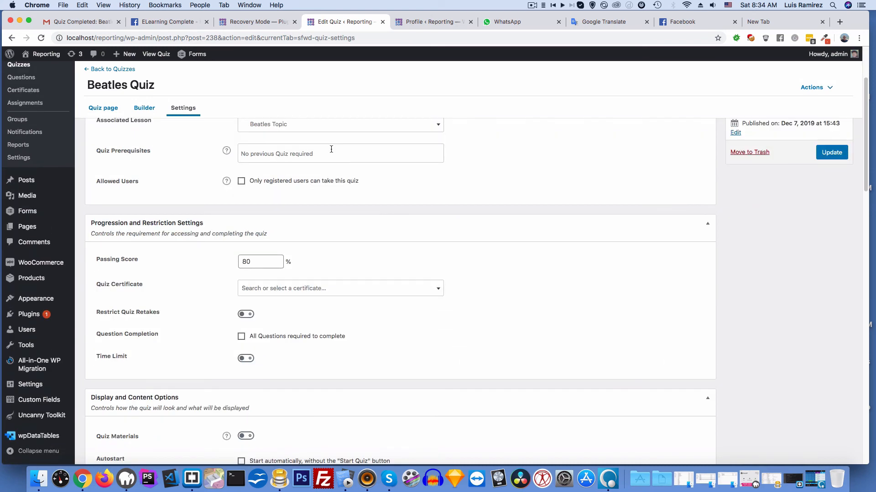
scroll(down, 3)
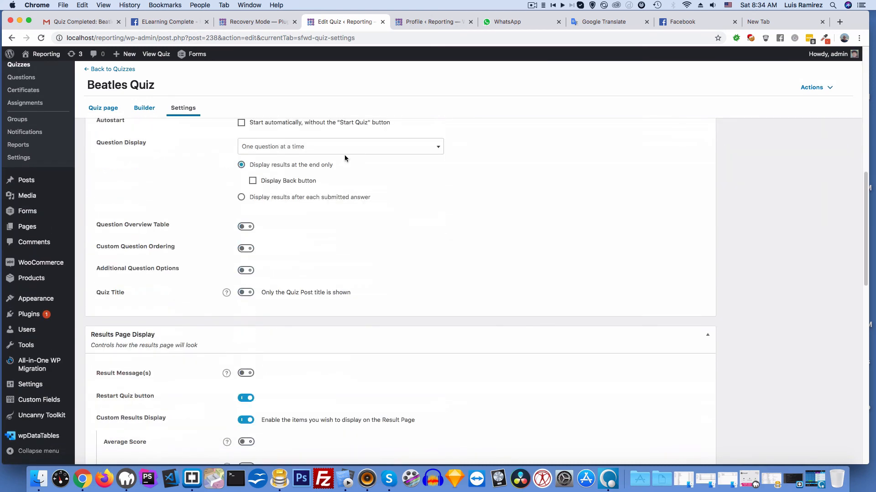
scroll(down, 3)
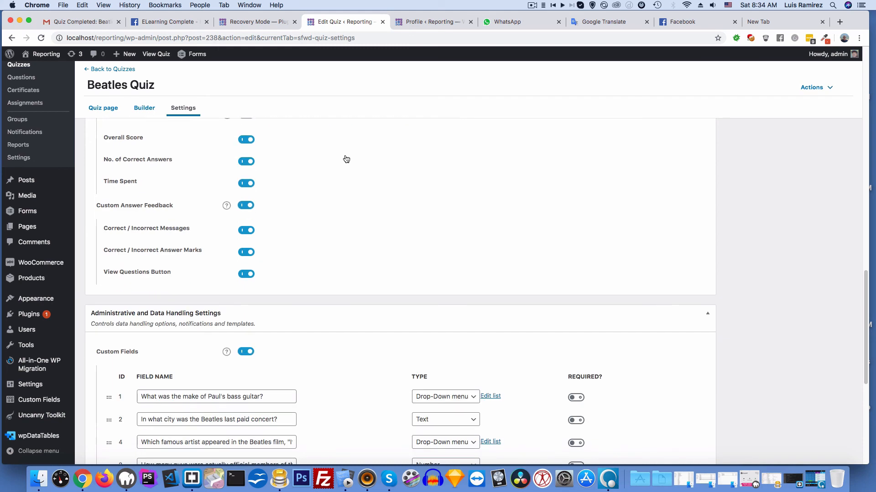
scroll(down, 3)
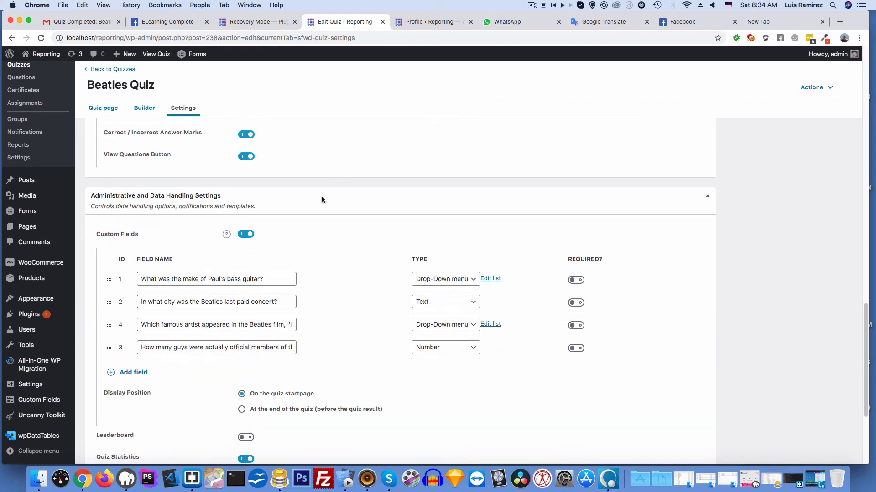
scroll(down, 3)
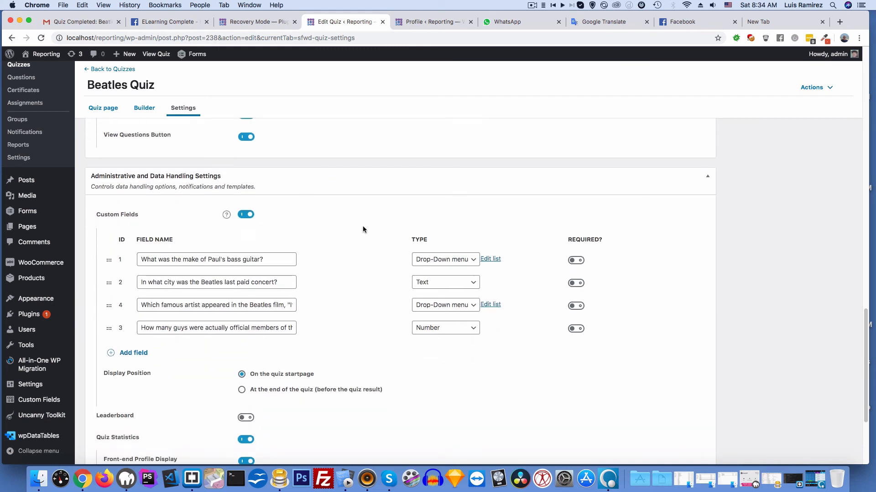